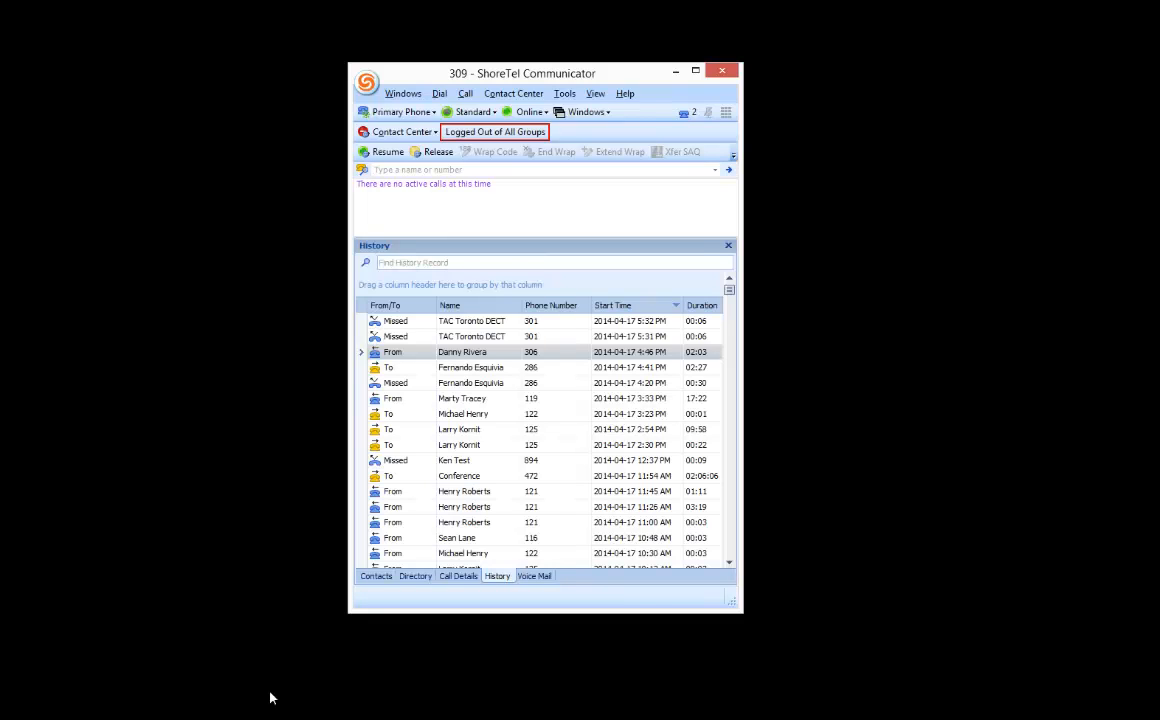
pyautogui.moveTo(556, 80)
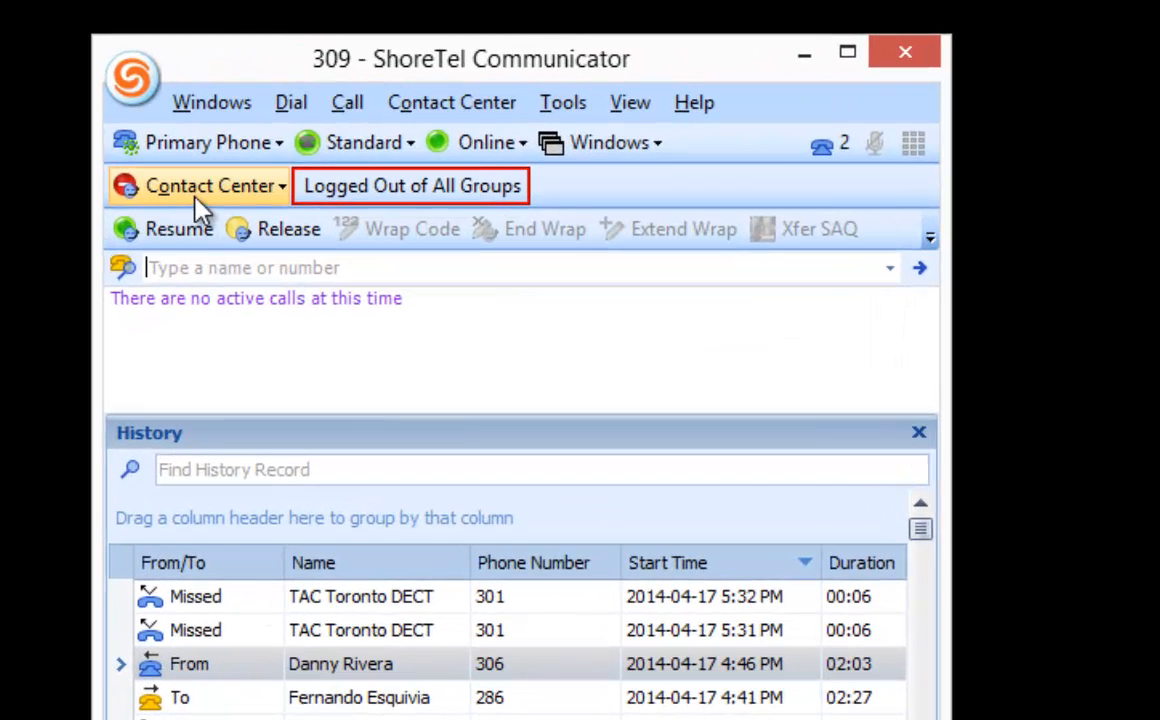
pyautogui.moveTo(407, 200)
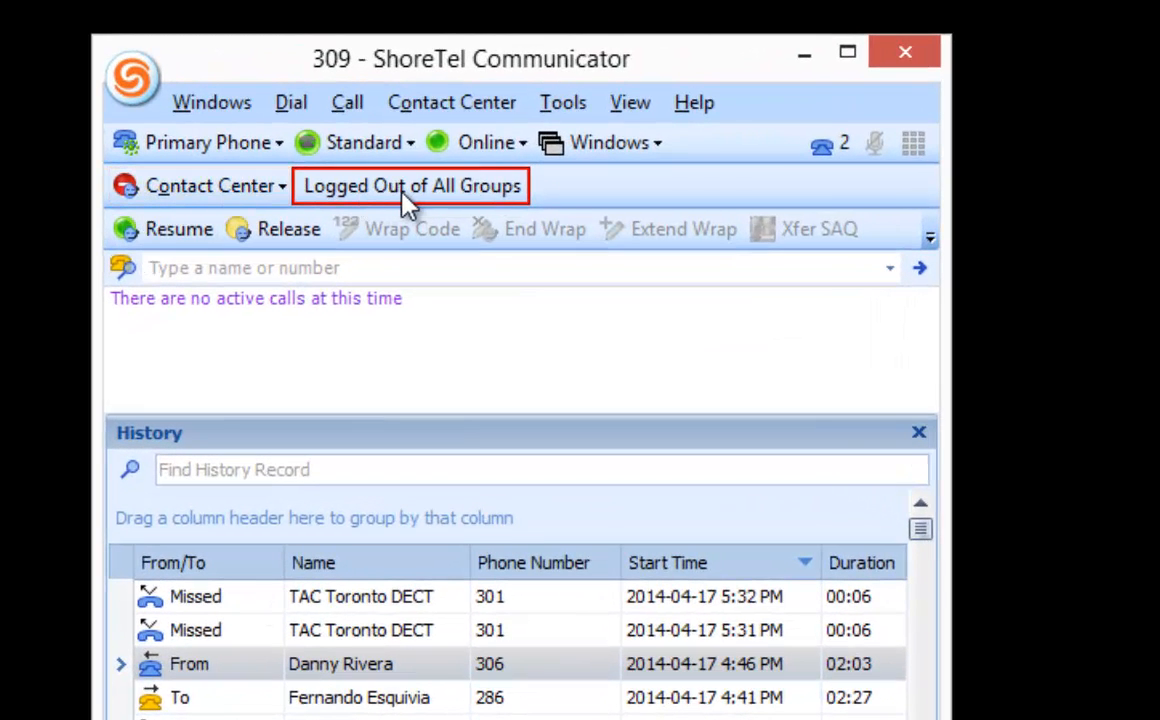
pyautogui.moveTo(485, 218)
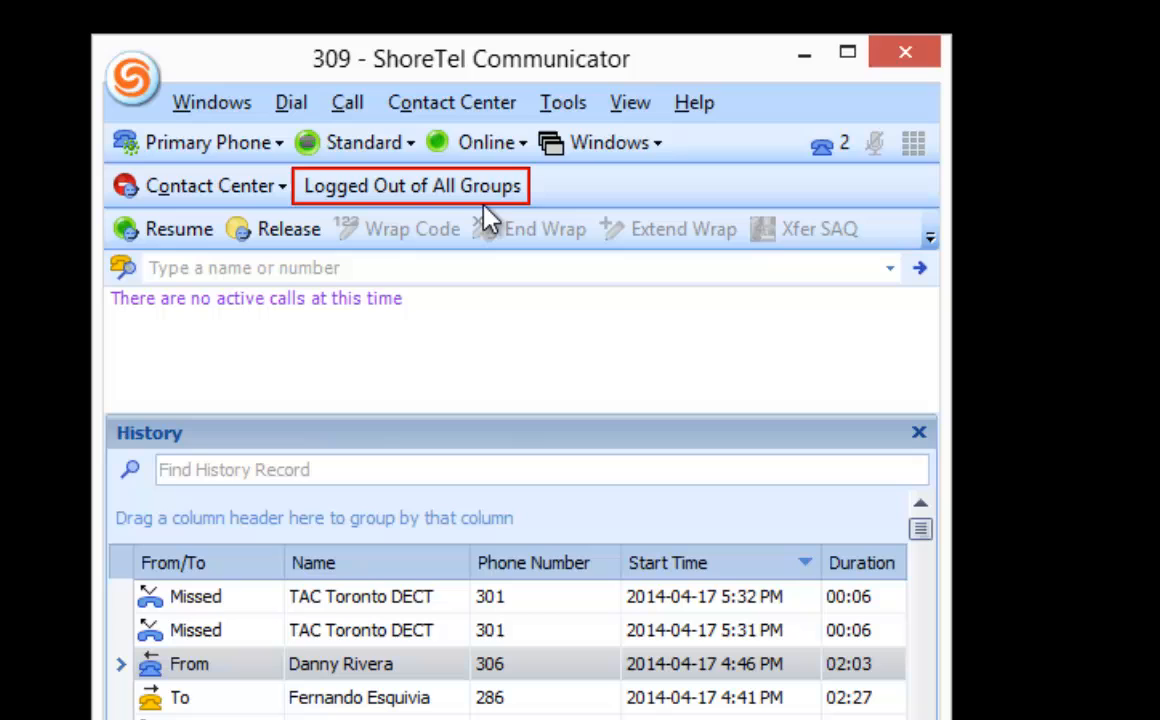
pyautogui.moveTo(489, 214)
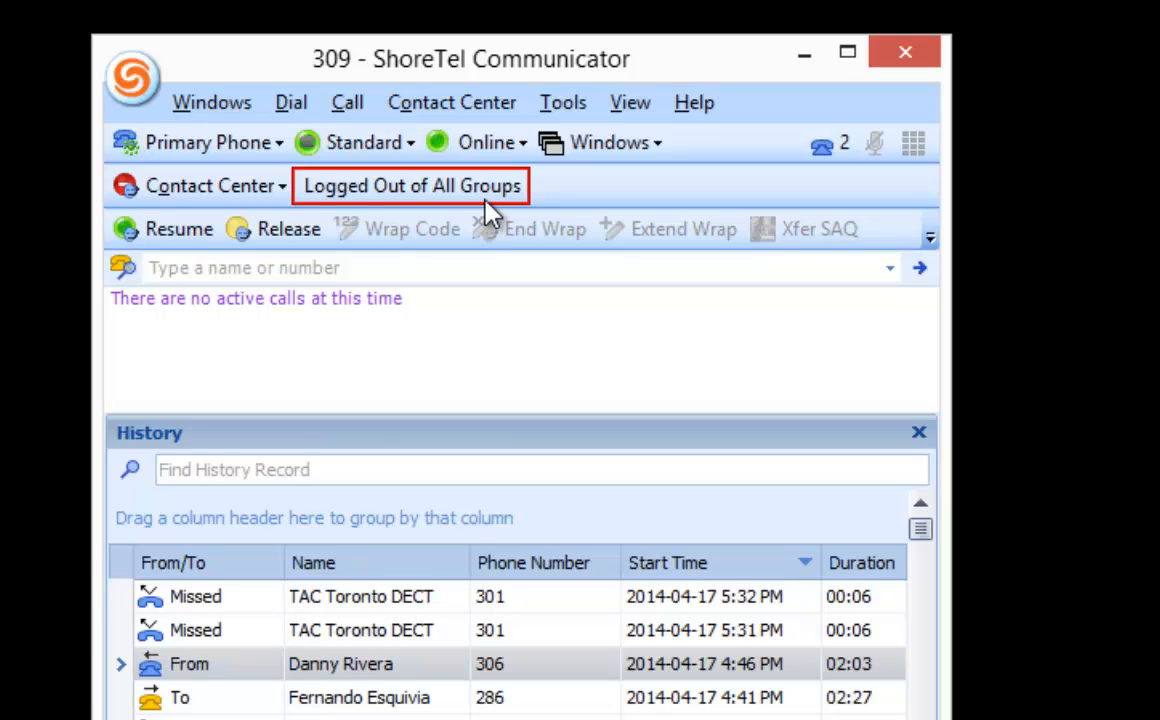
pyautogui.moveTo(617, 200)
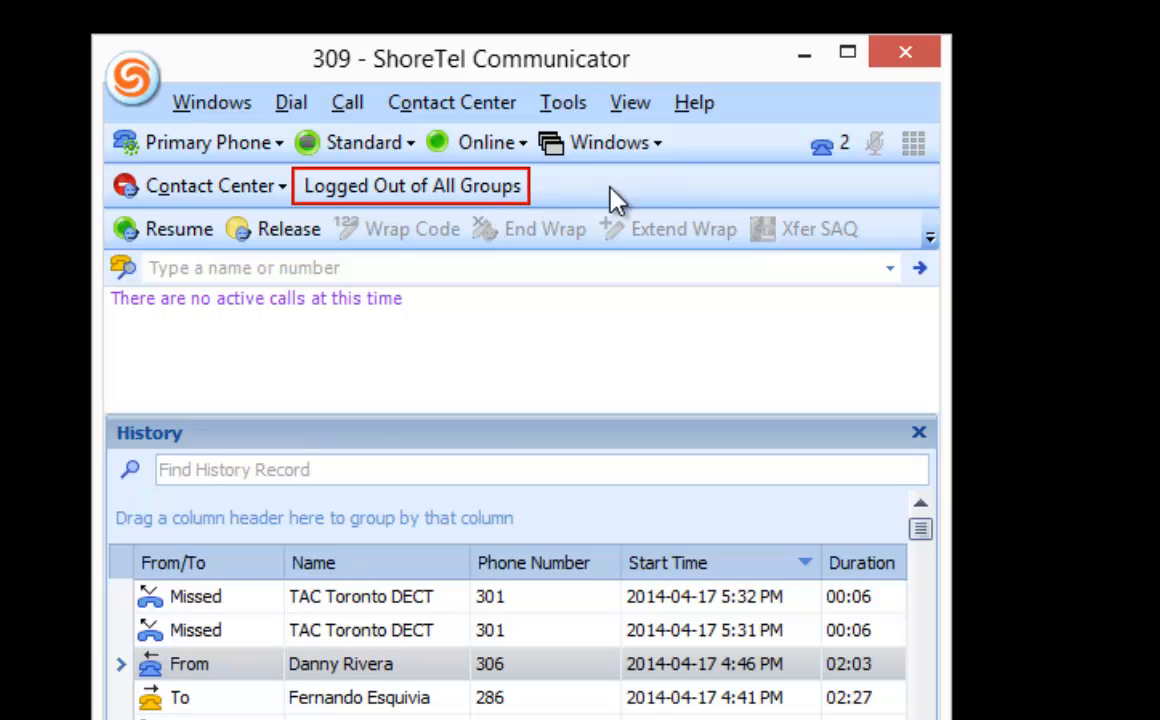
pyautogui.moveTo(163, 228)
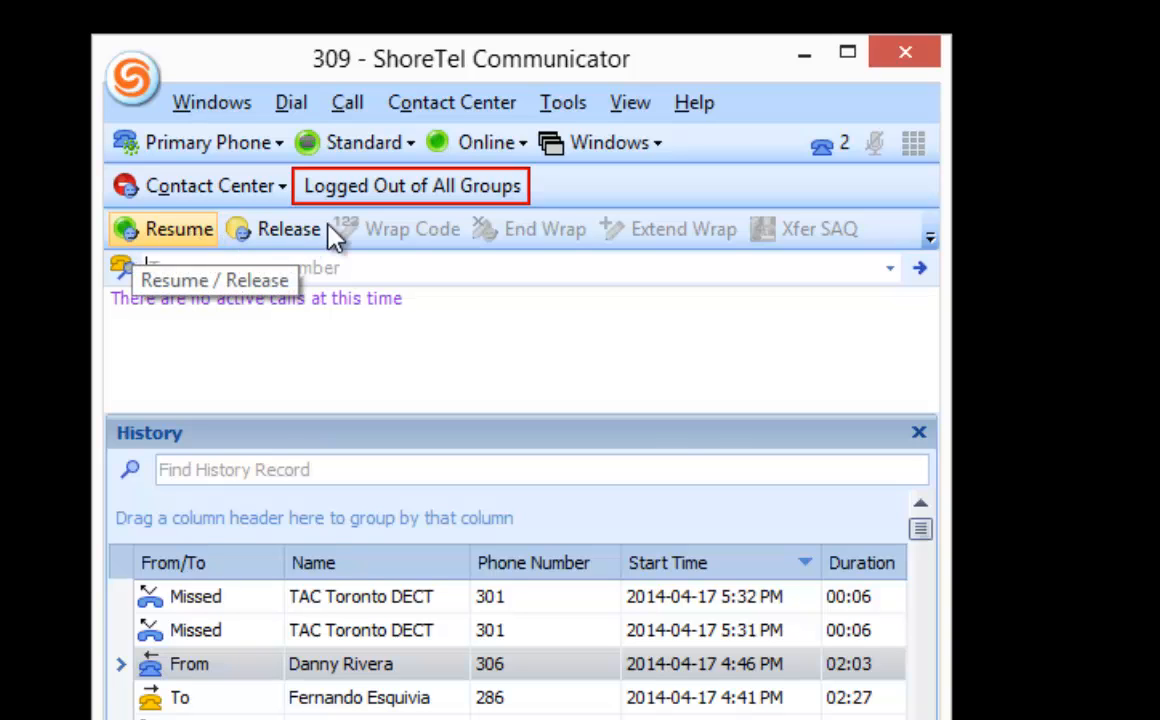
# Briefly check the display options, then log the agent into all groups.
pyautogui.click(630, 102)
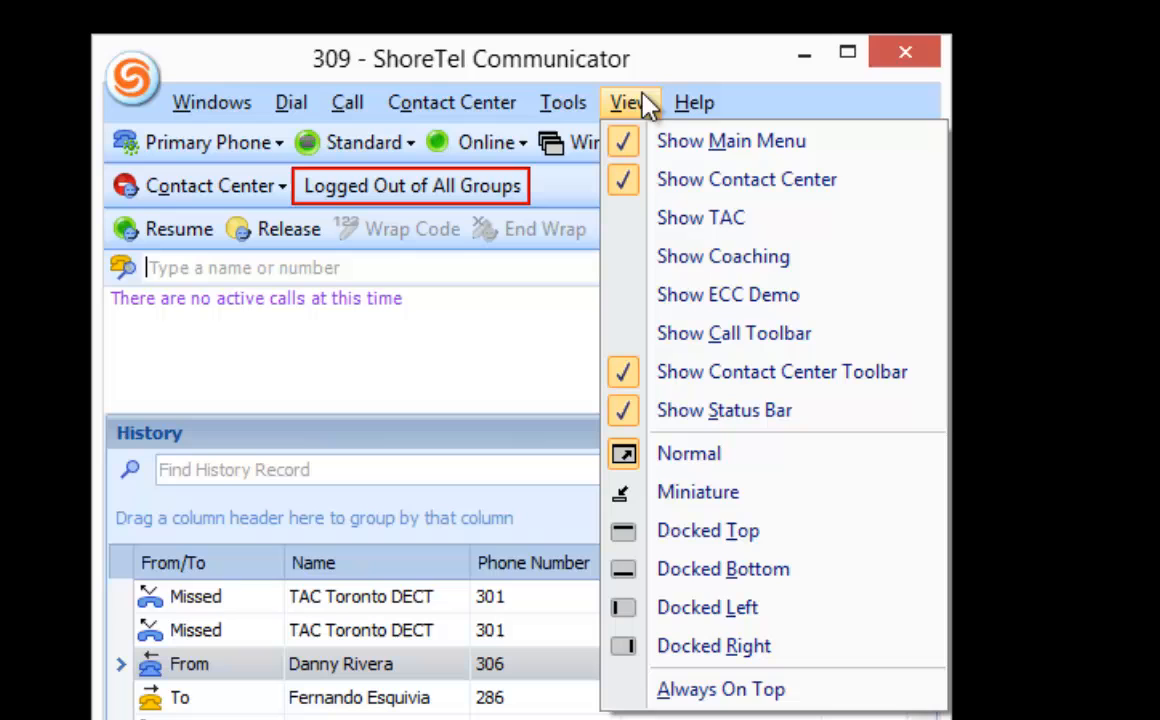
pyautogui.click(562, 102)
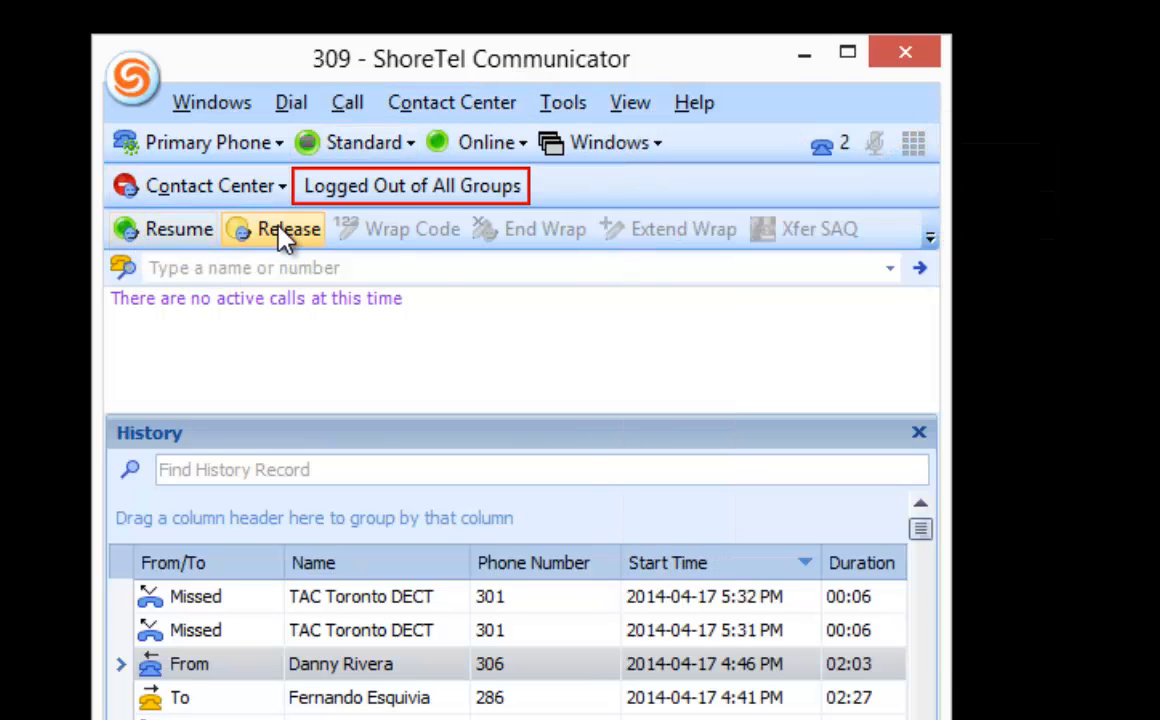
pyautogui.moveTo(1127, 259)
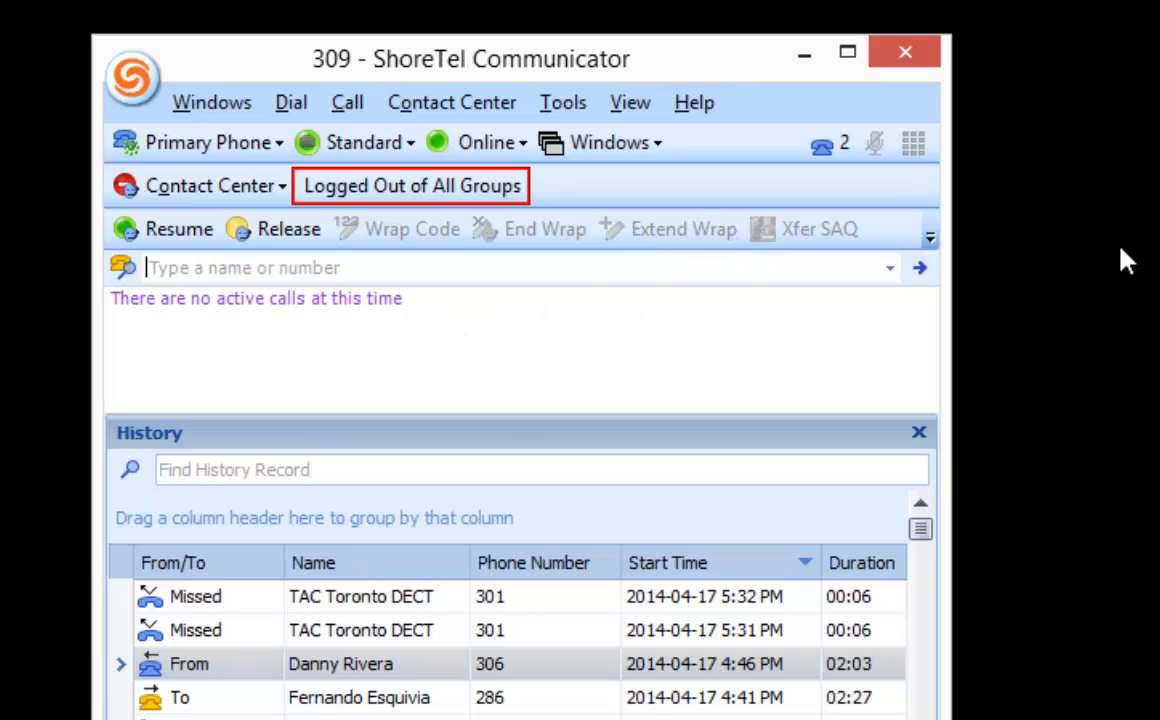
pyautogui.moveTo(1086, 382)
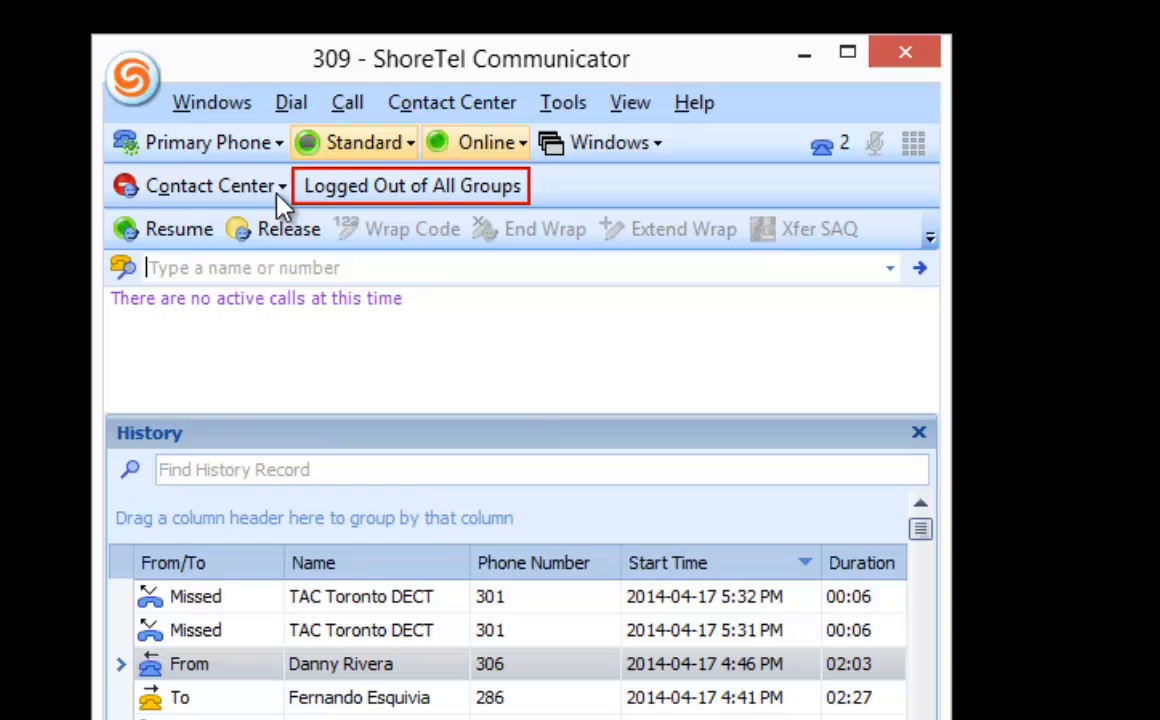
pyautogui.click(210, 185)
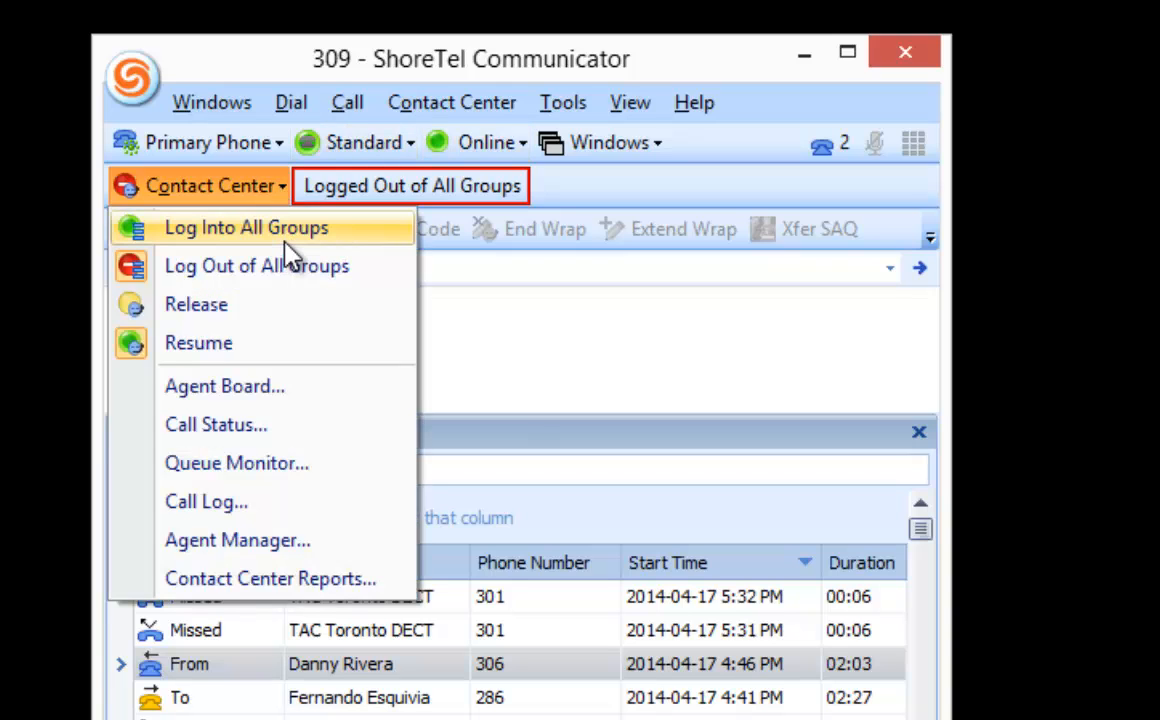
pyautogui.click(246, 227)
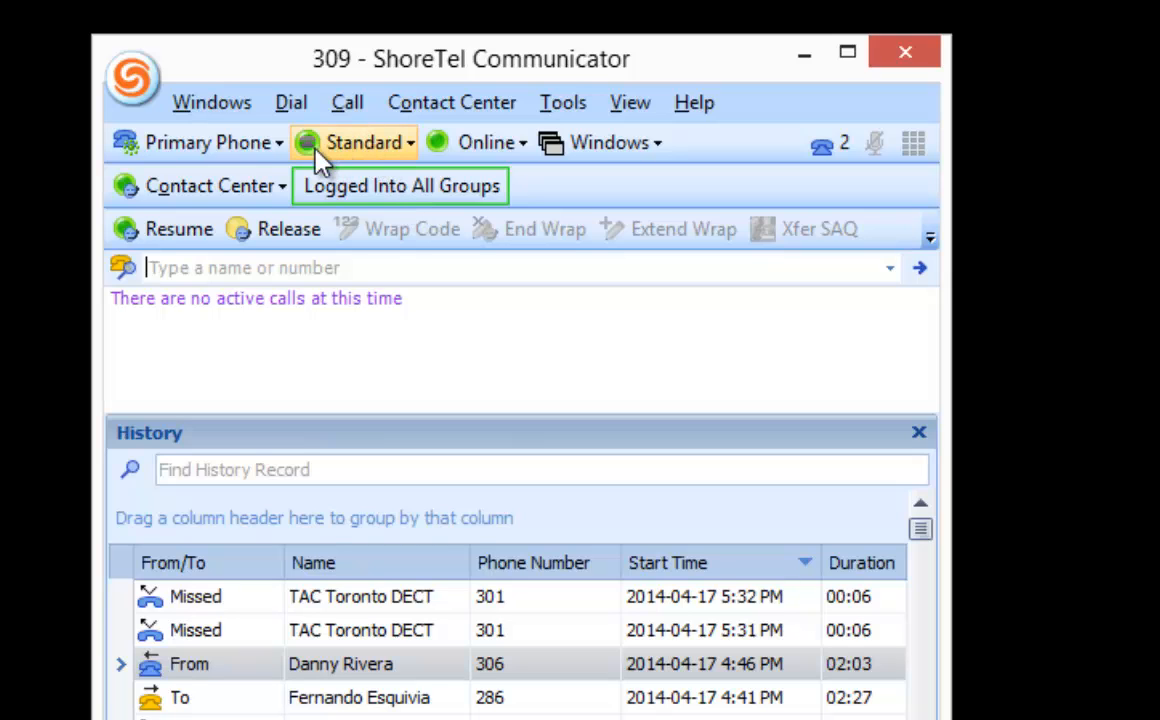
# Log out, back in, and out of all groups again, reopening the agent options.
pyautogui.click(209, 185)
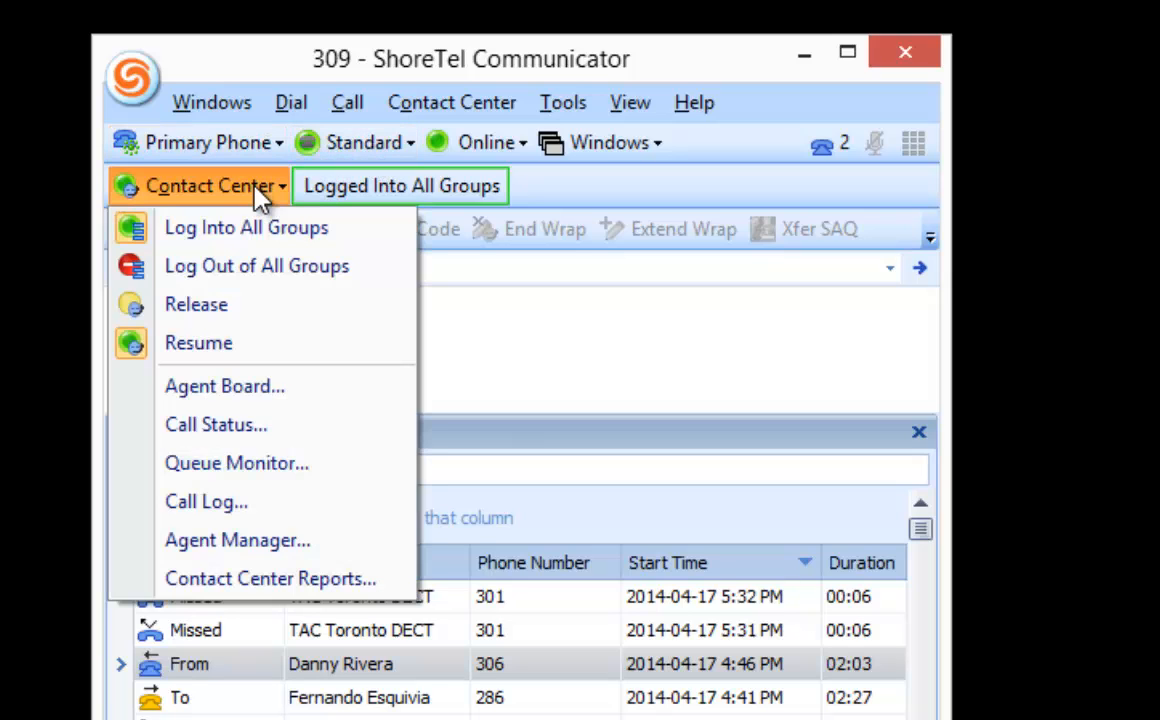
pyautogui.click(257, 265)
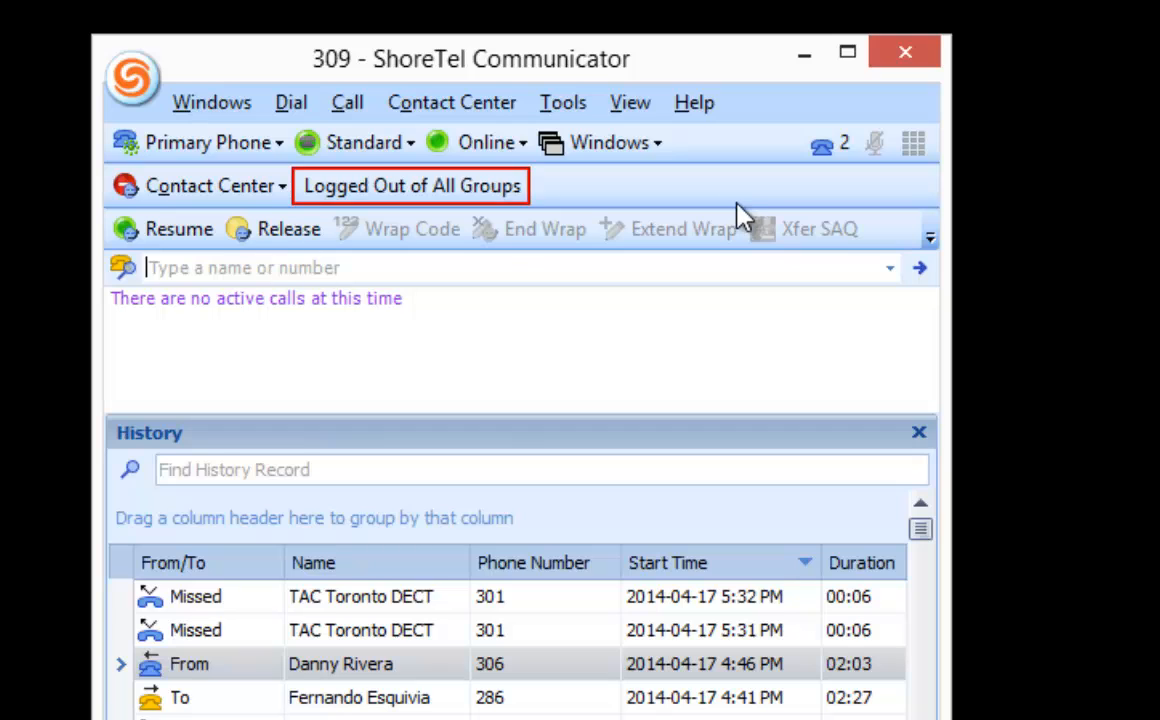
pyautogui.moveTo(175, 165)
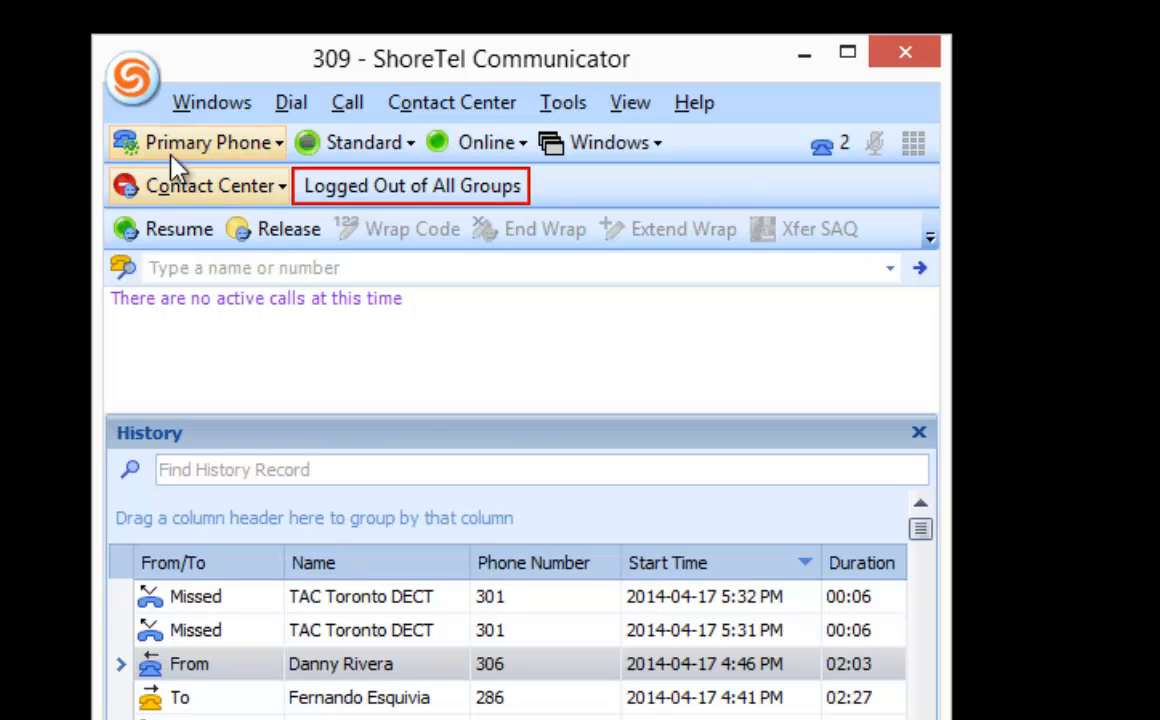
pyautogui.click(210, 185)
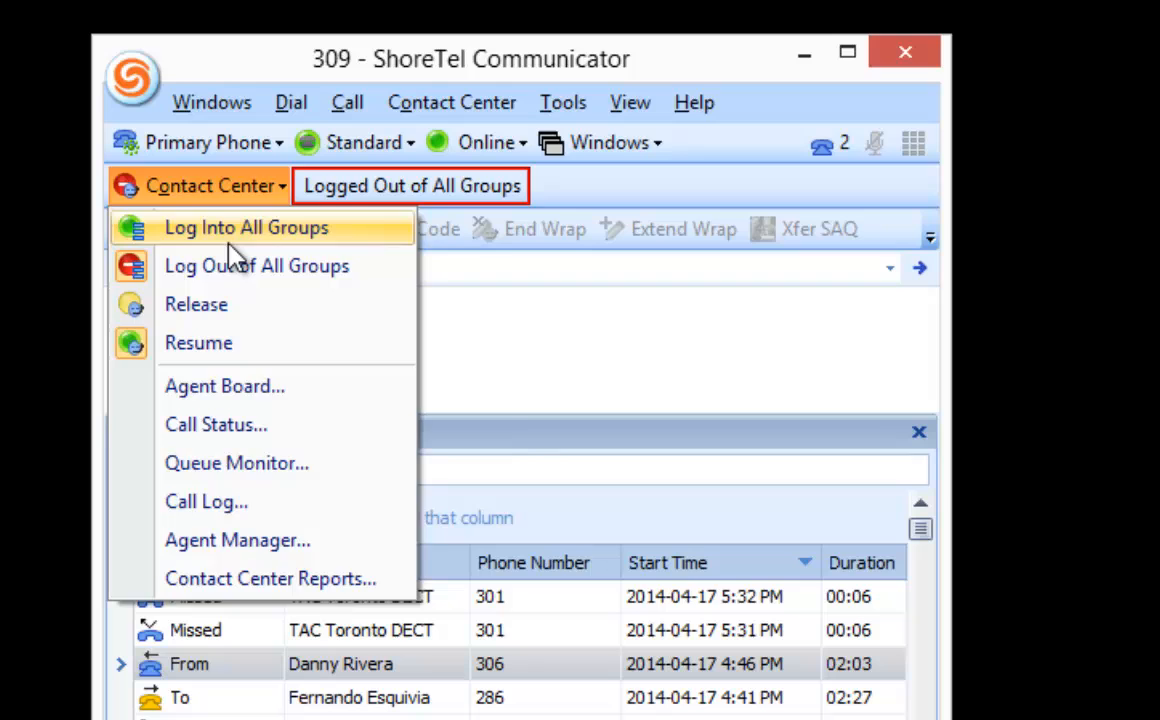
pyautogui.click(246, 227)
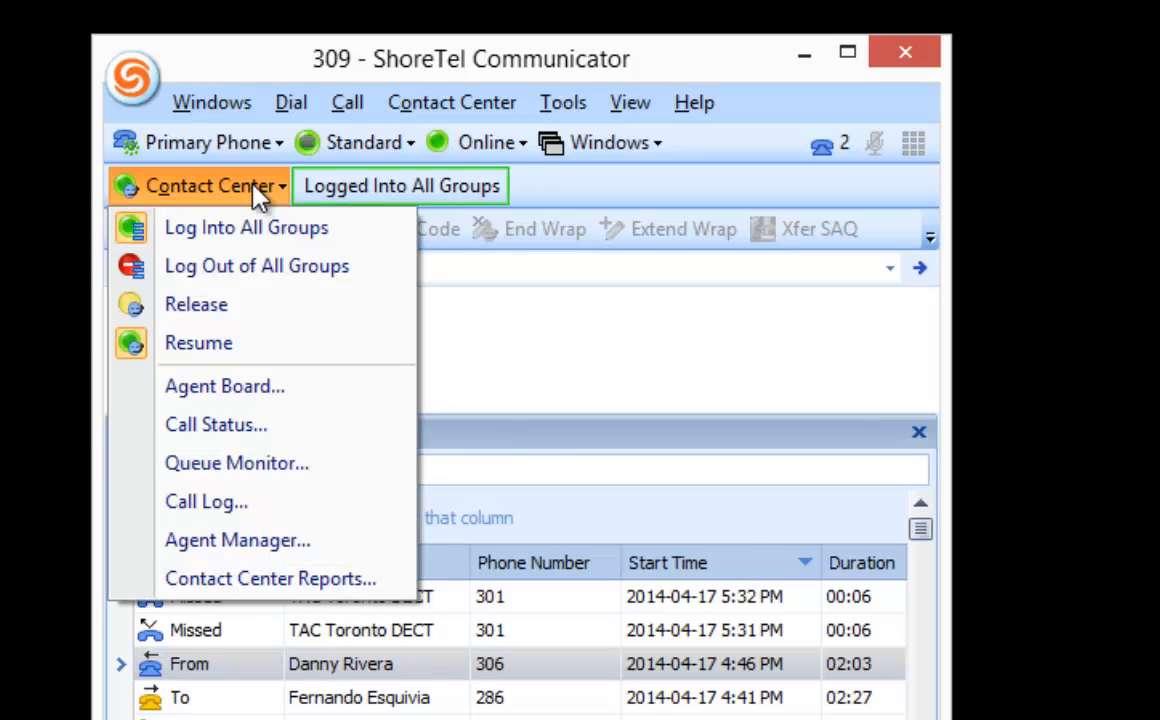
pyautogui.click(257, 265)
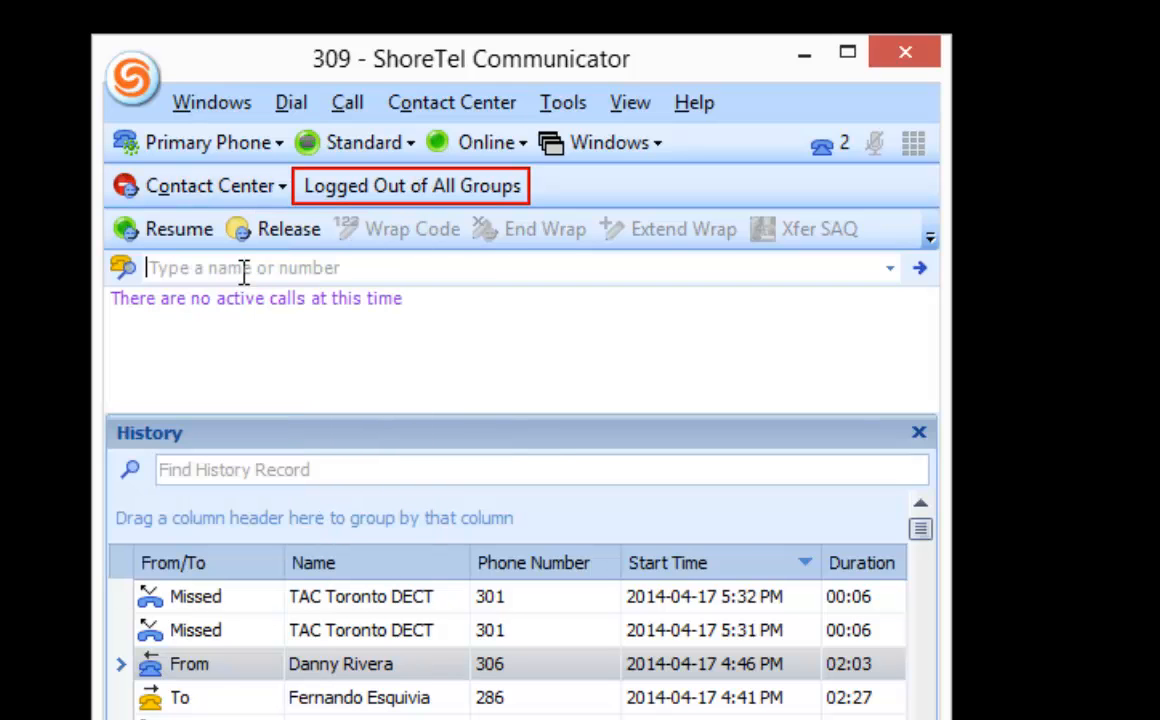
pyautogui.click(205, 185)
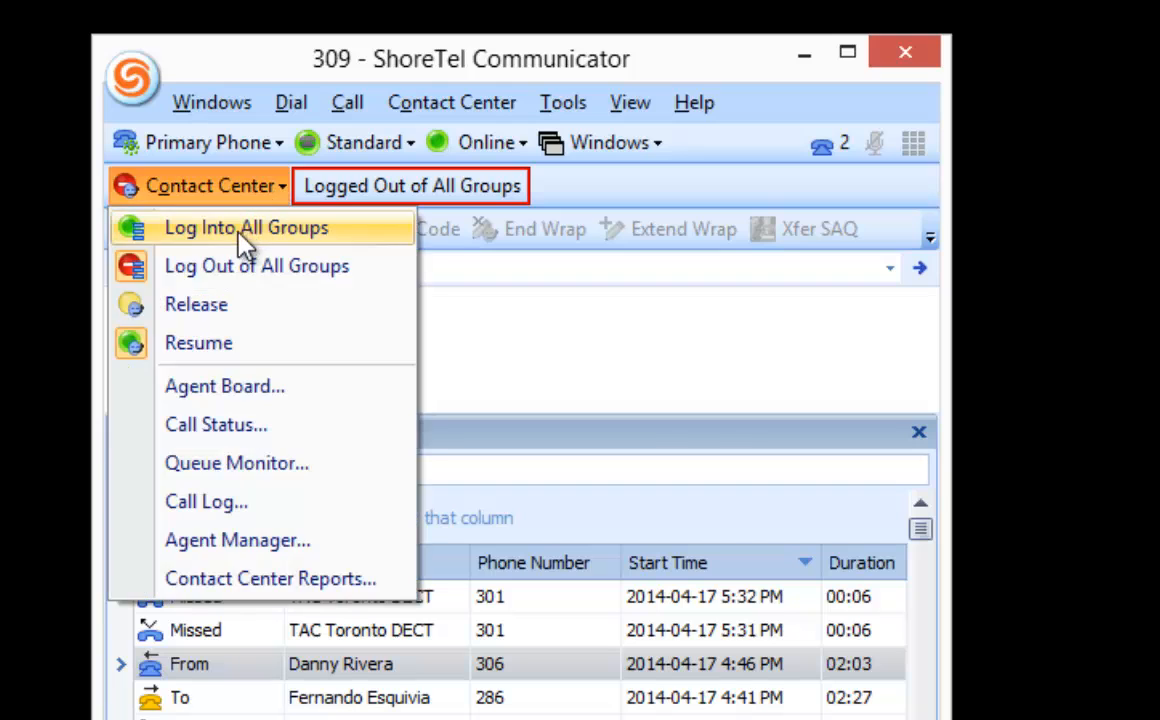
# Choose Log Into All Groups from the open agent options menu.
pyautogui.click(246, 227)
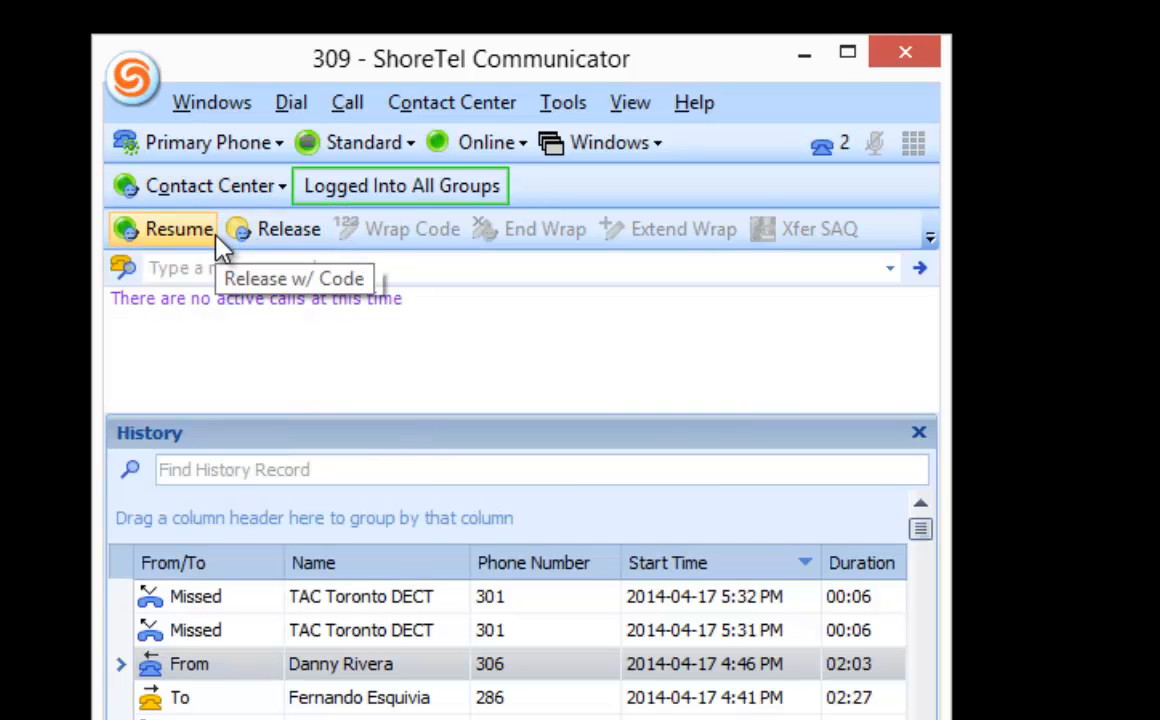
pyautogui.moveTo(360, 228)
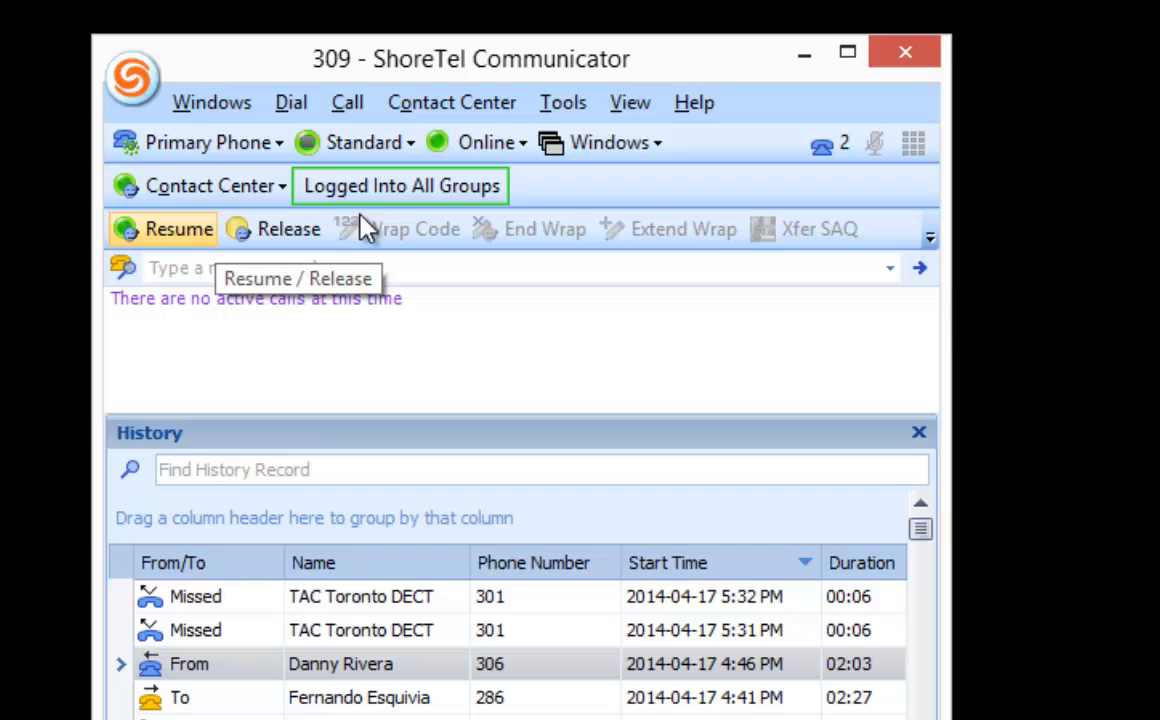
pyautogui.moveTo(948, 338)
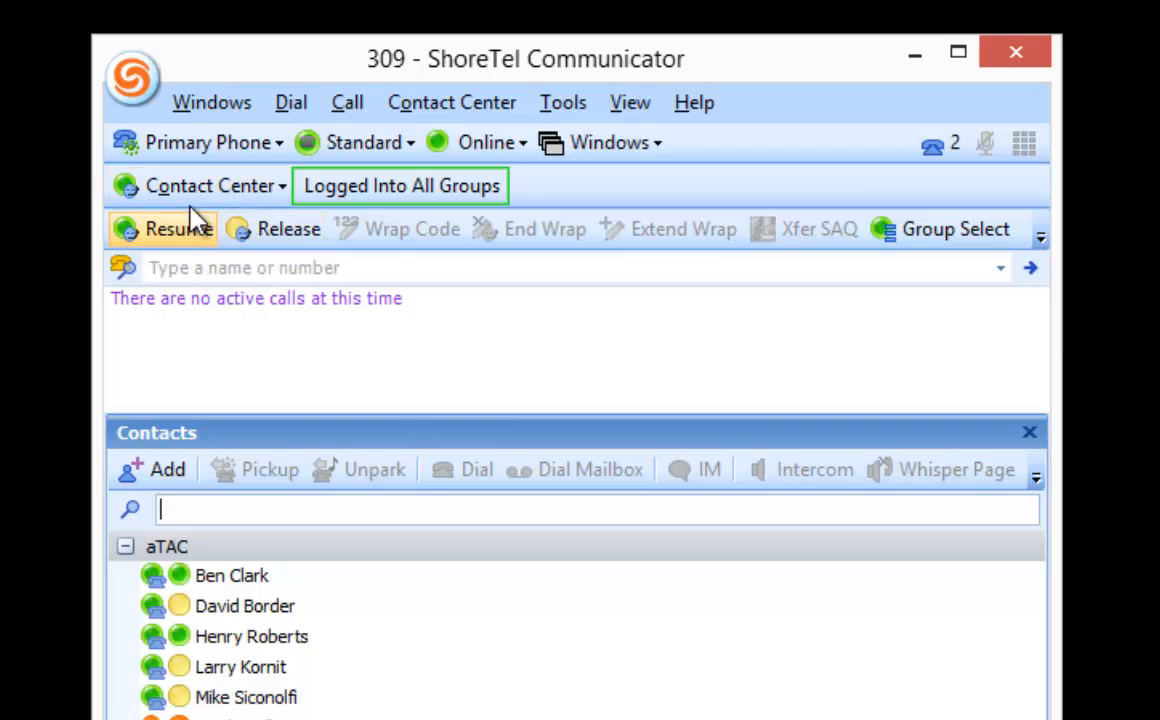
pyautogui.moveTo(283, 197)
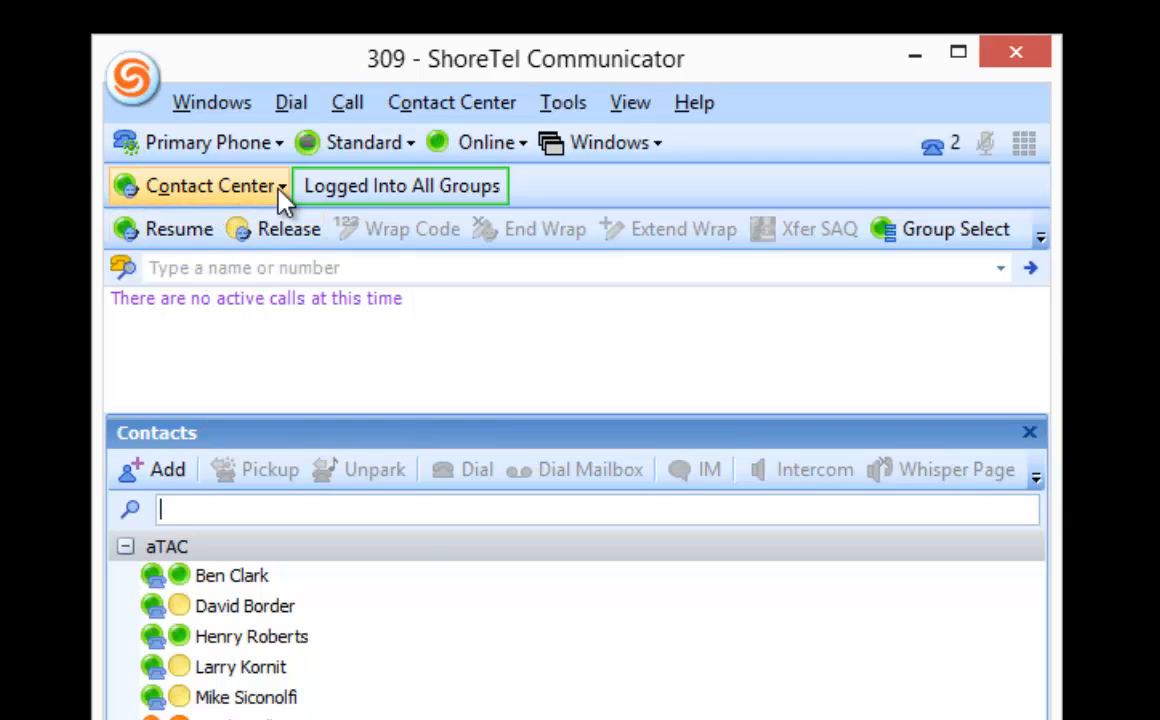
# Make the agent available, then release from queue calls with code 1.
pyautogui.click(210, 185)
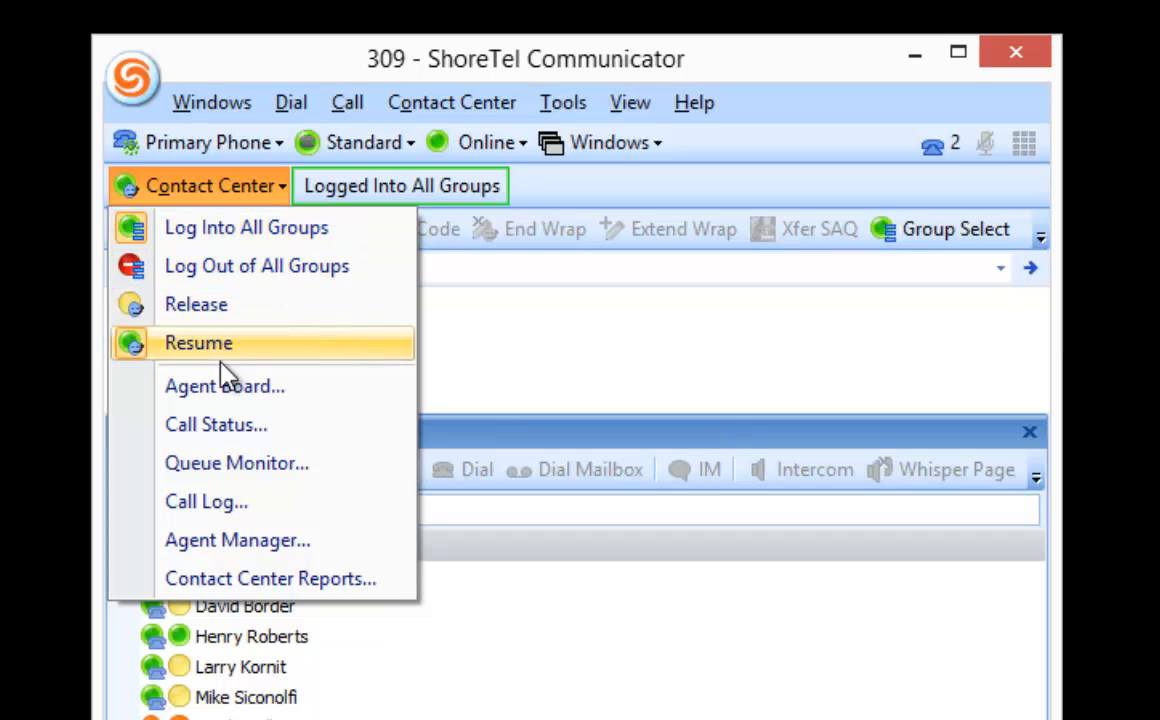
pyautogui.click(198, 342)
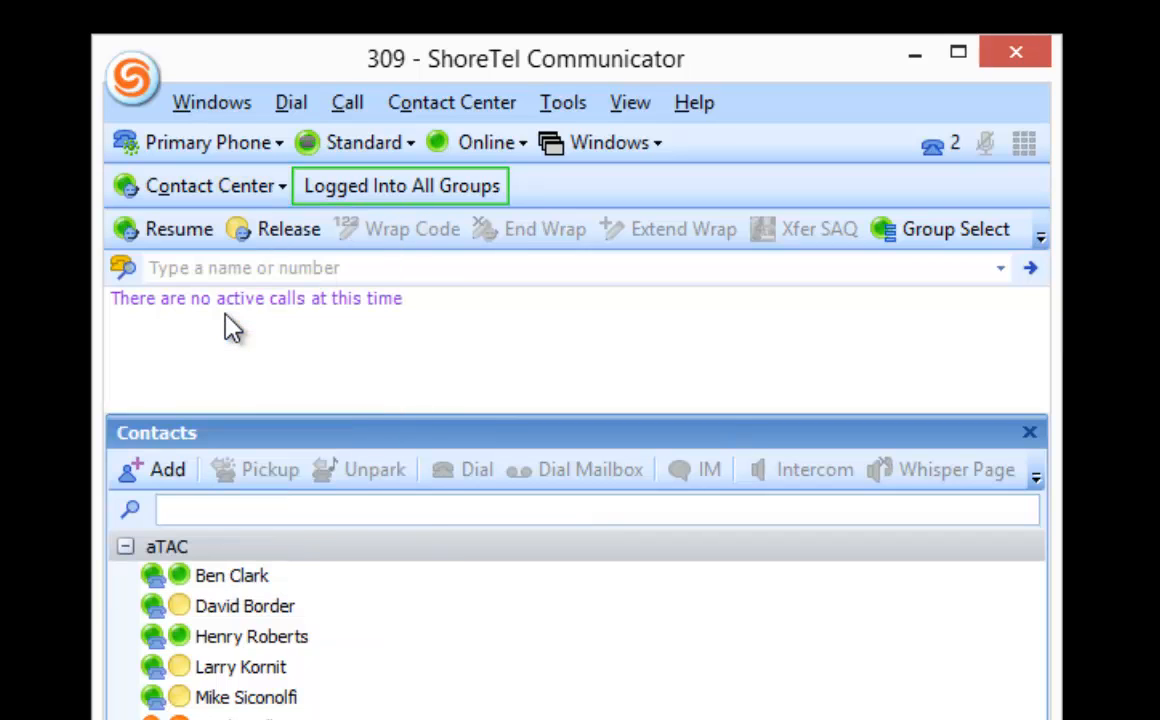
pyautogui.click(289, 228)
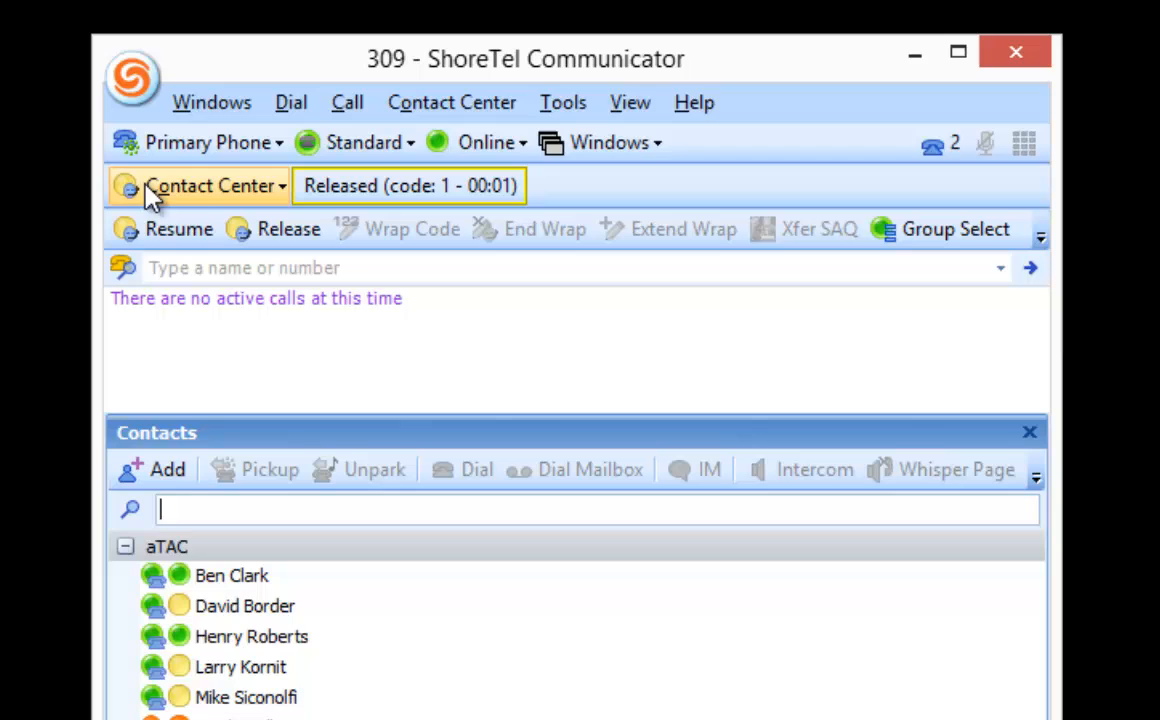
pyautogui.moveTo(189, 367)
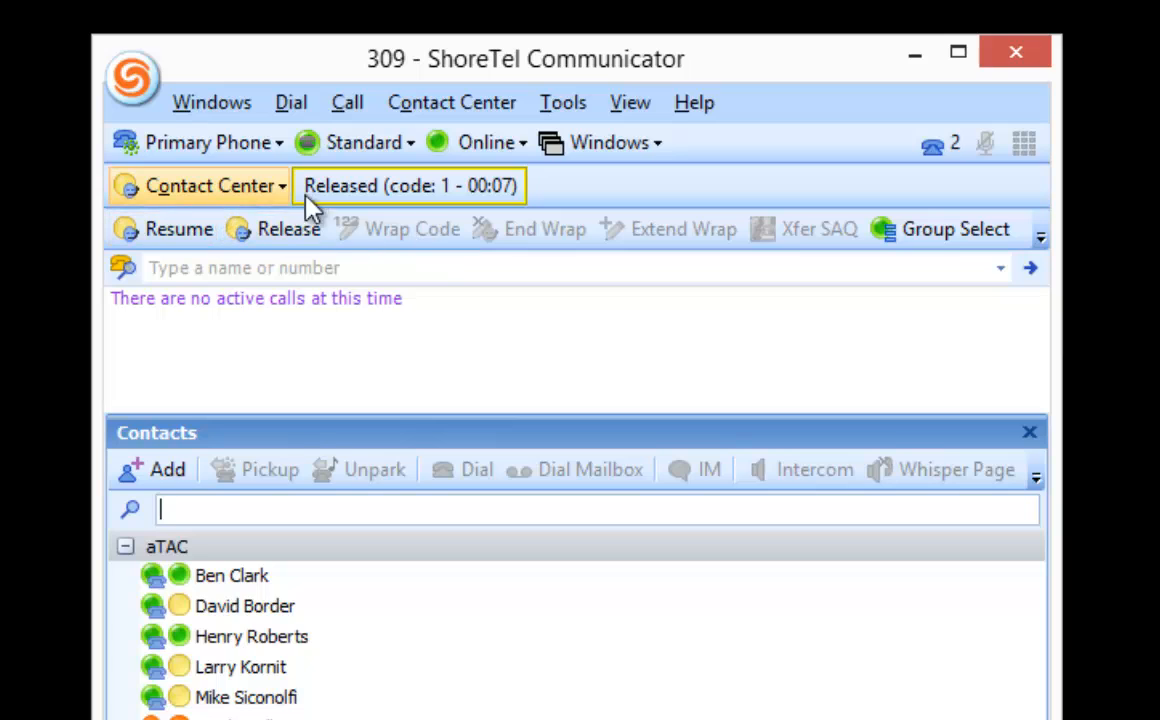
pyautogui.moveTo(475, 221)
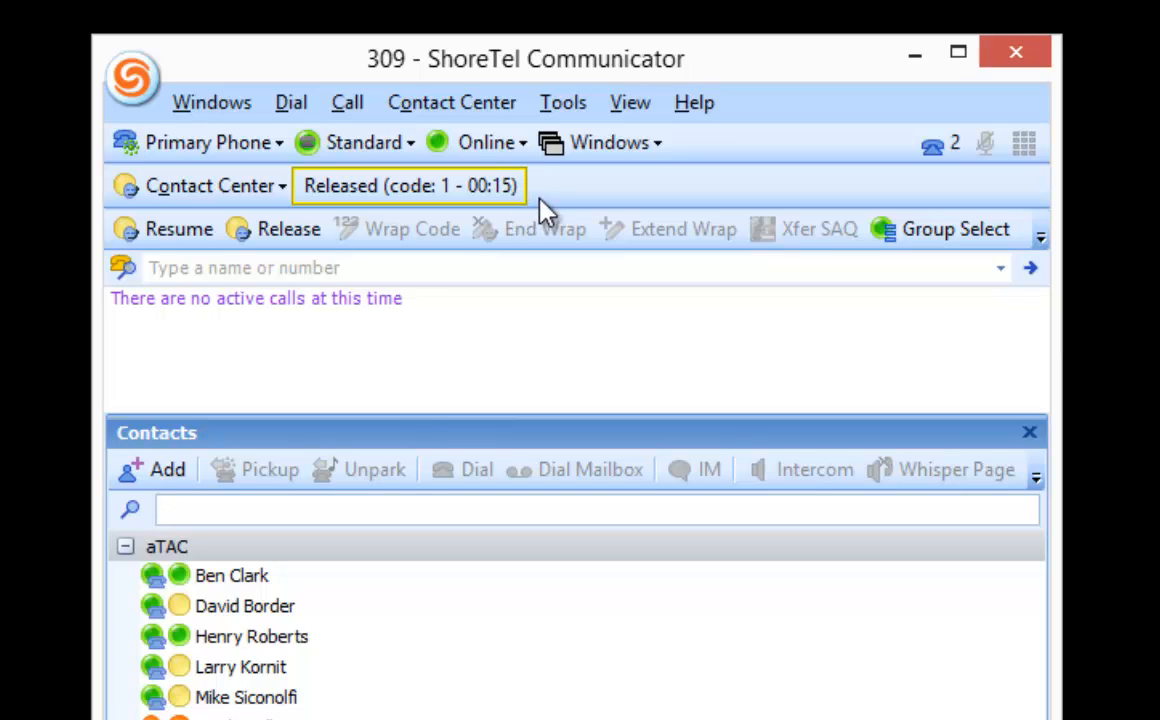
pyautogui.moveTo(665, 303)
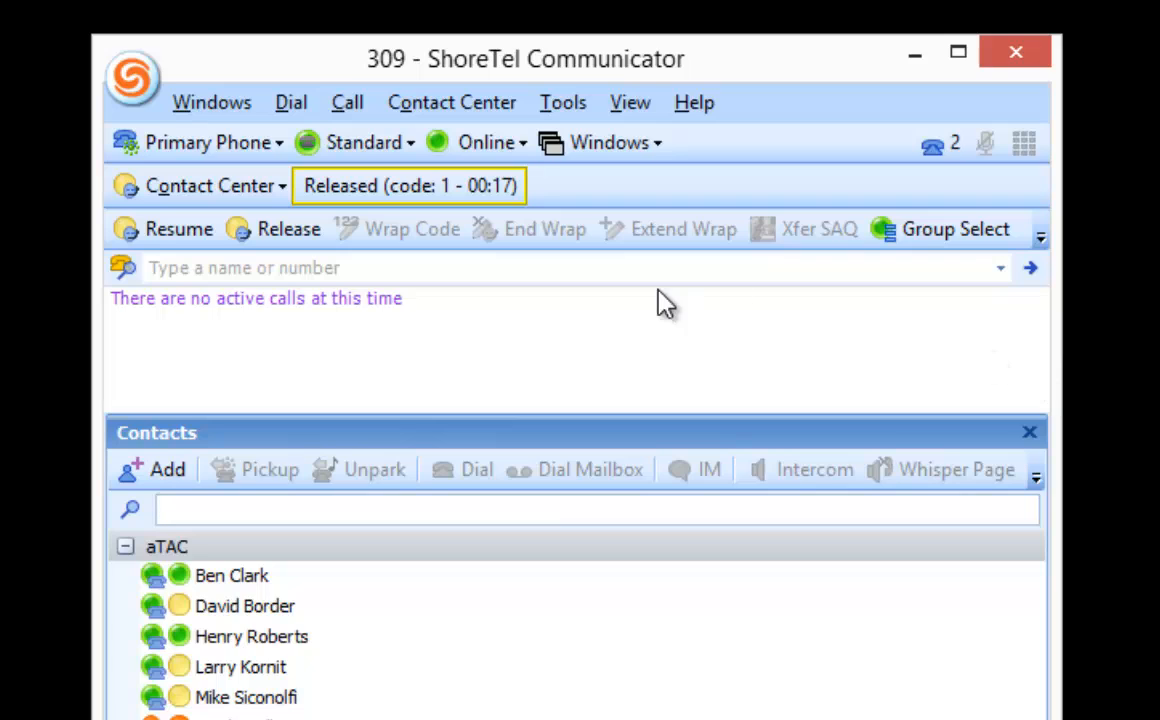
pyautogui.moveTo(275, 240)
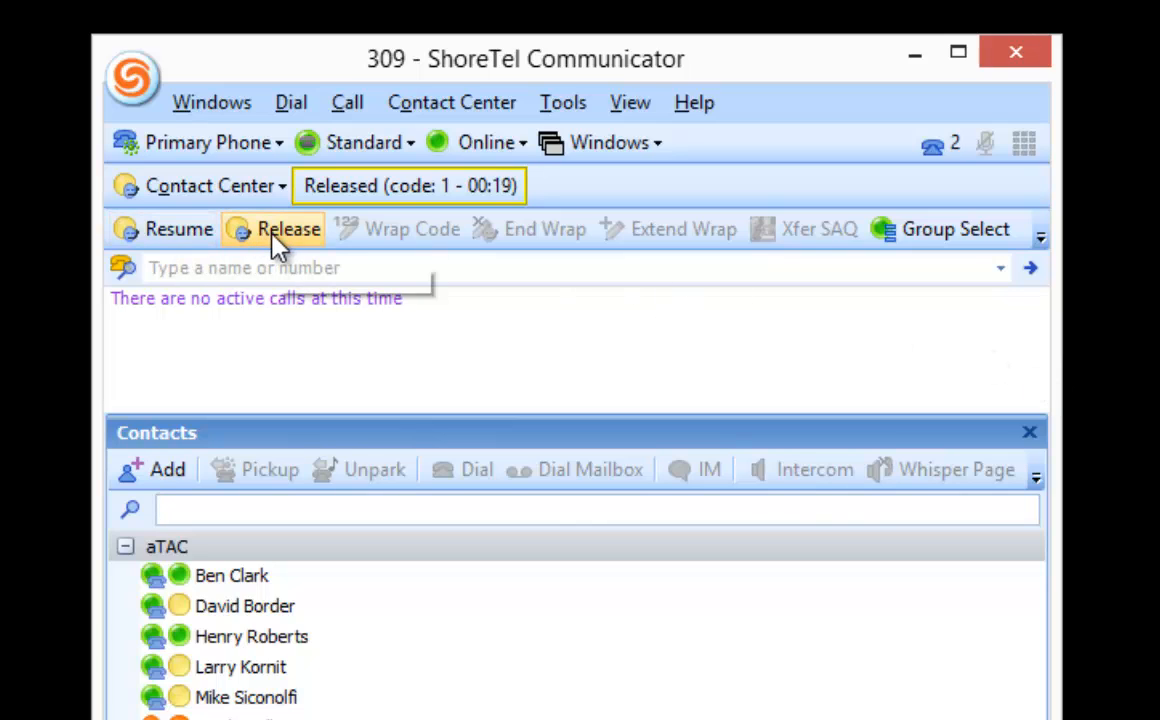
pyautogui.moveTo(289, 229)
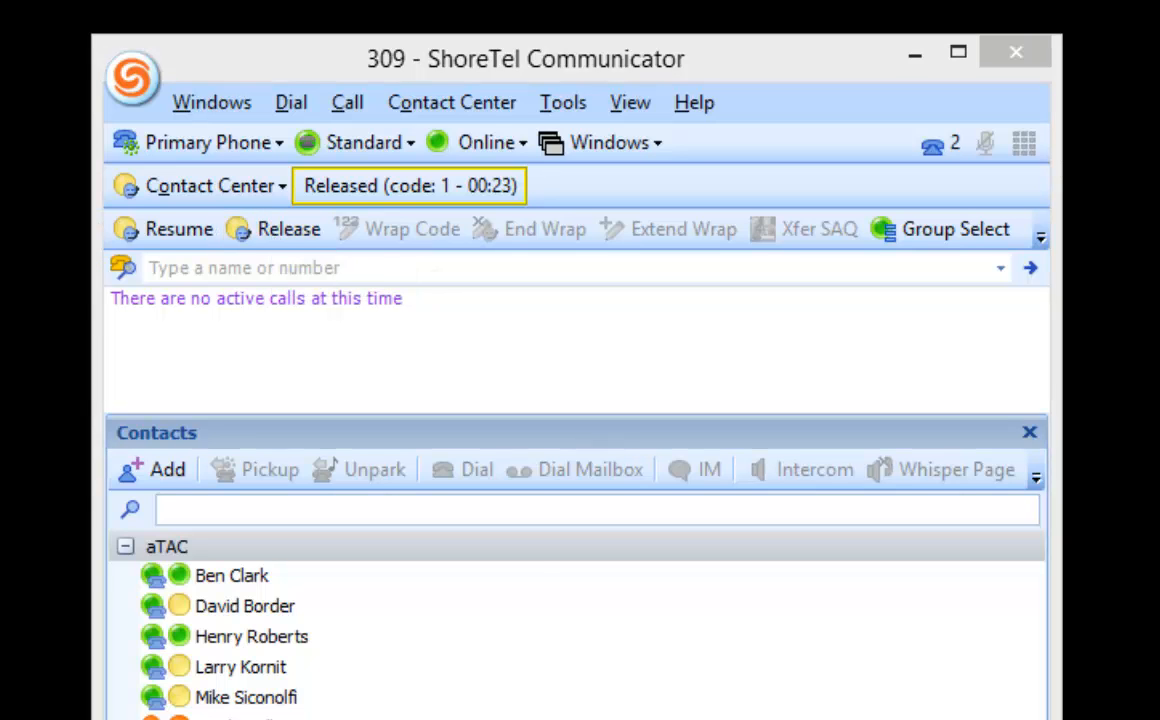
# Release the agent with reason code 3 - Break instead of code 1.
pyautogui.click(288, 228)
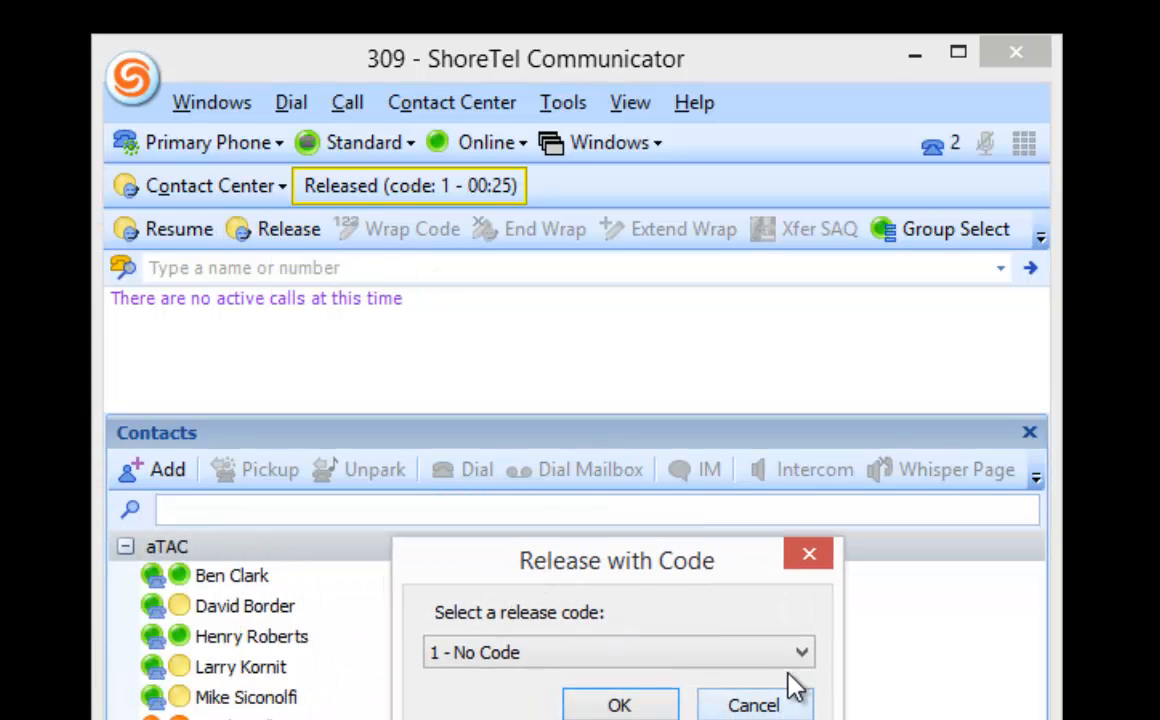
pyautogui.click(800, 652)
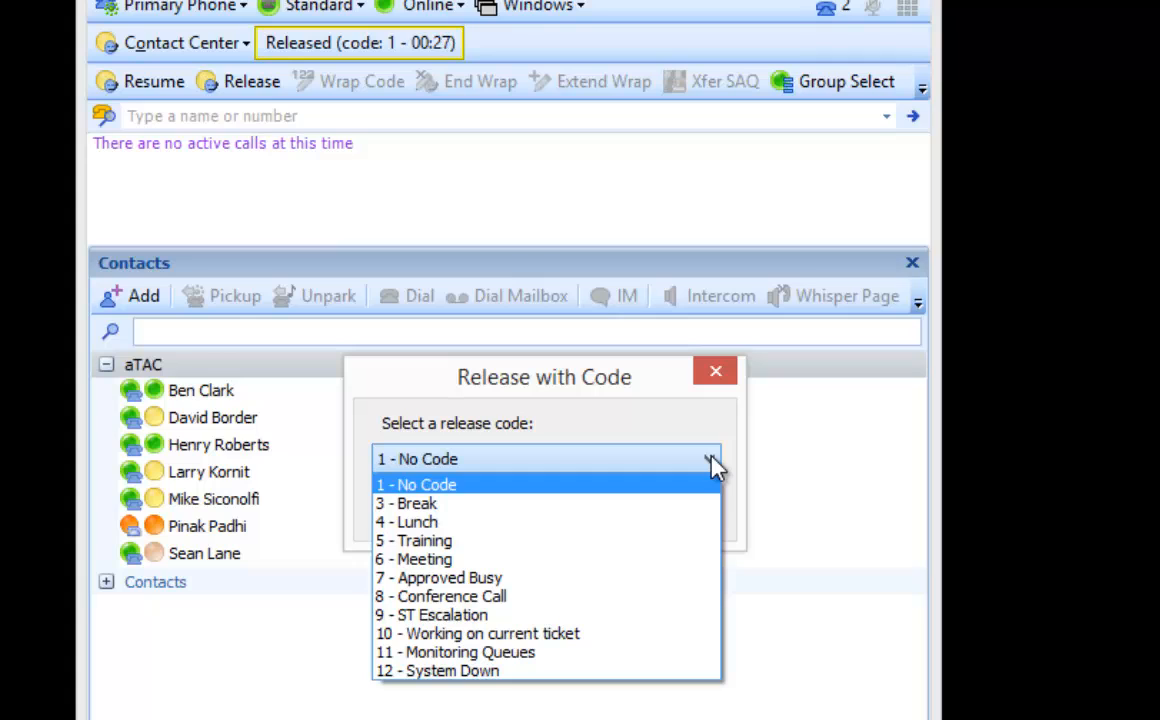
pyautogui.moveTo(485, 520)
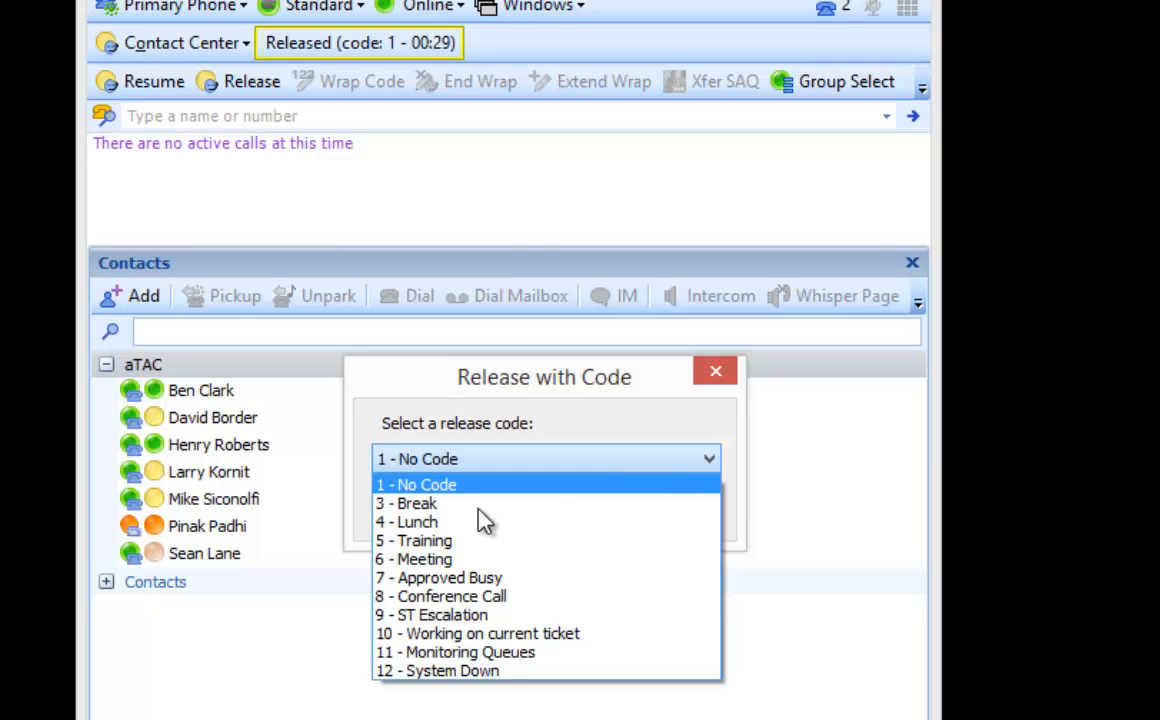
pyautogui.click(406, 503)
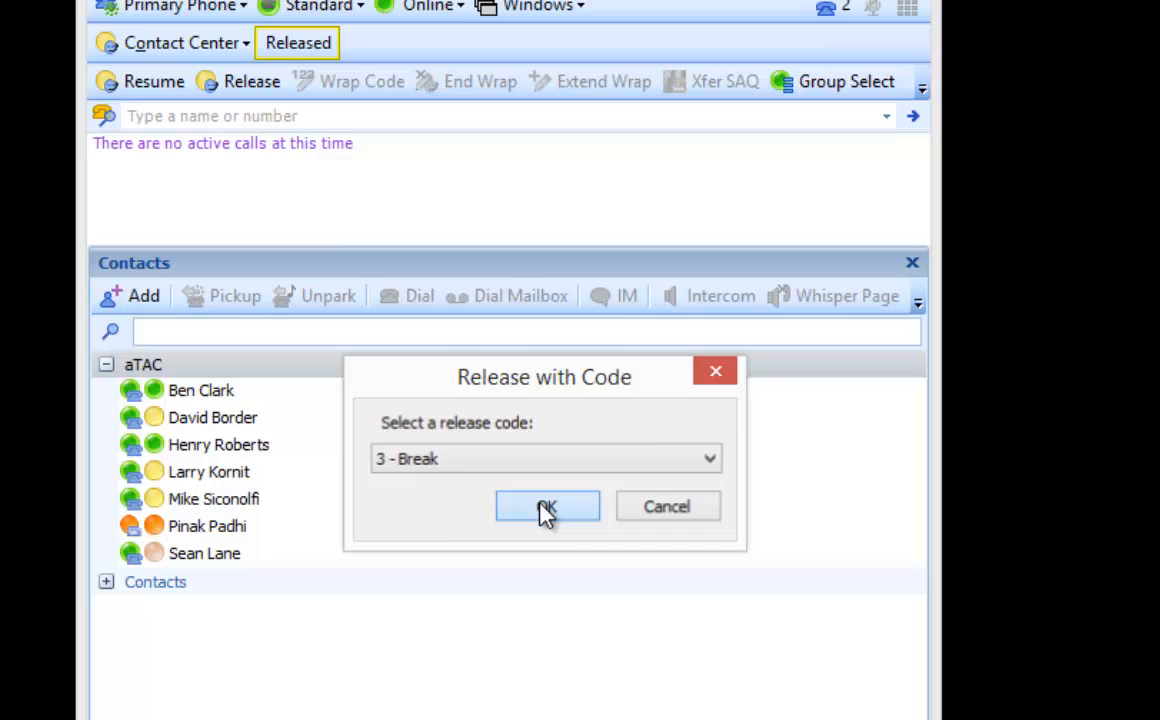
pyautogui.click(547, 506)
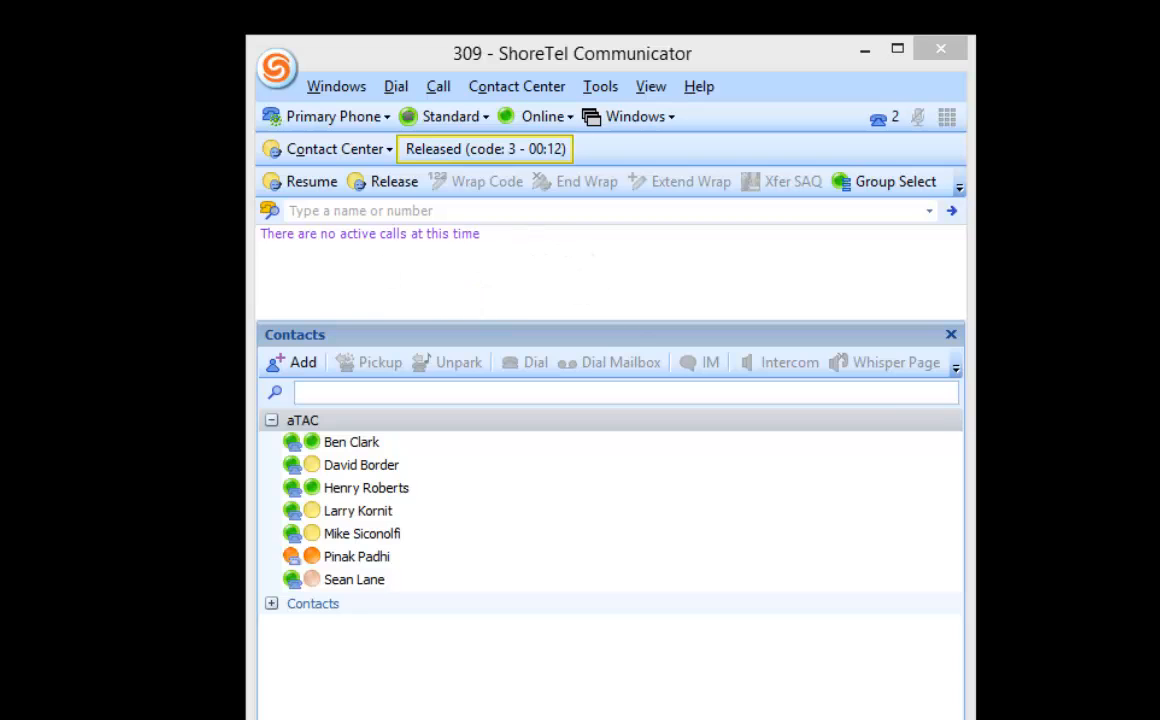
pyautogui.moveTo(296, 193)
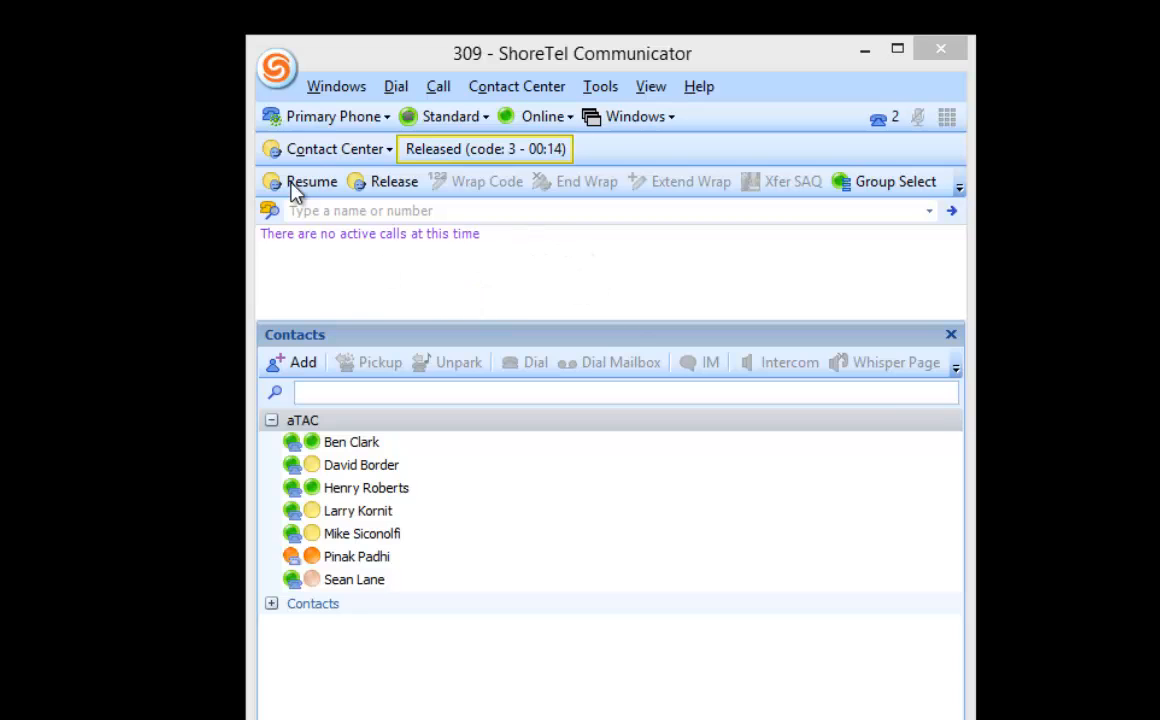
pyautogui.moveTo(333, 237)
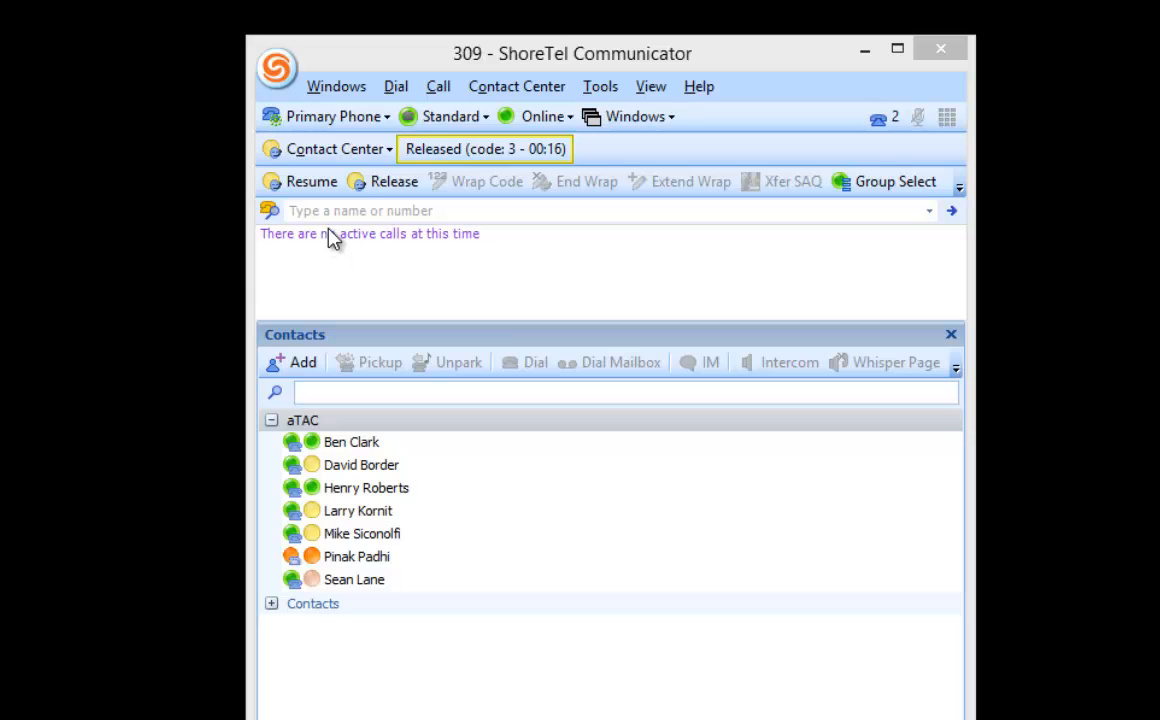
pyautogui.moveTo(311, 181)
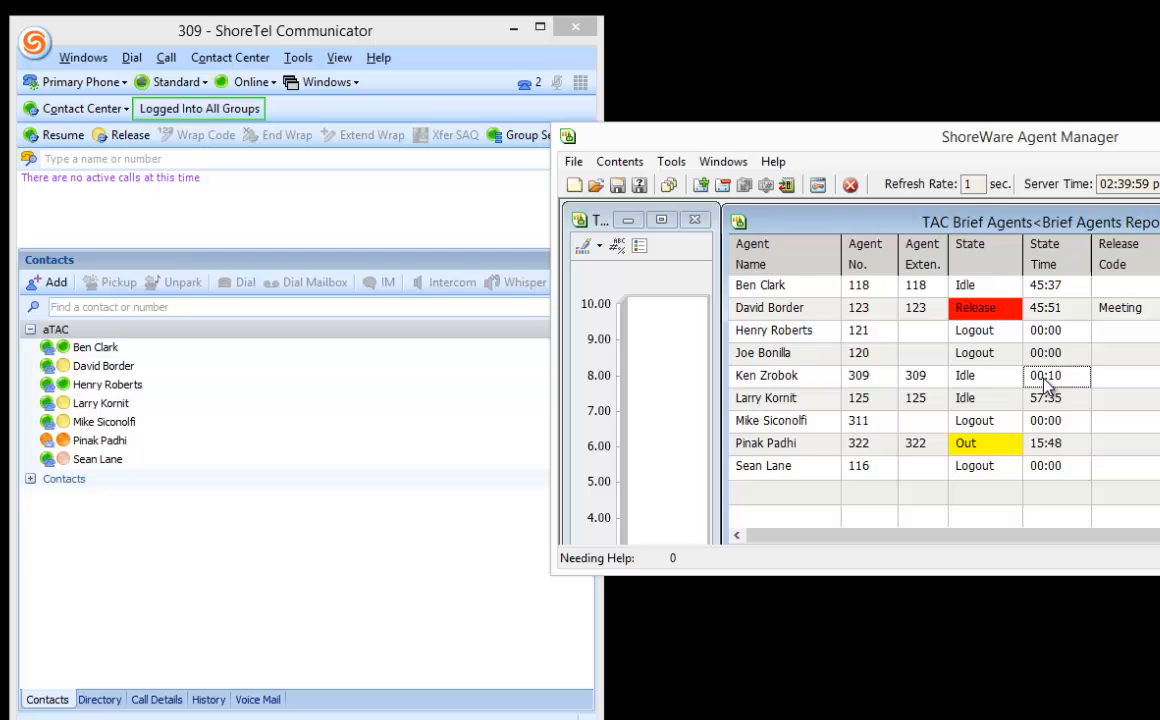
pyautogui.moveTo(783, 175)
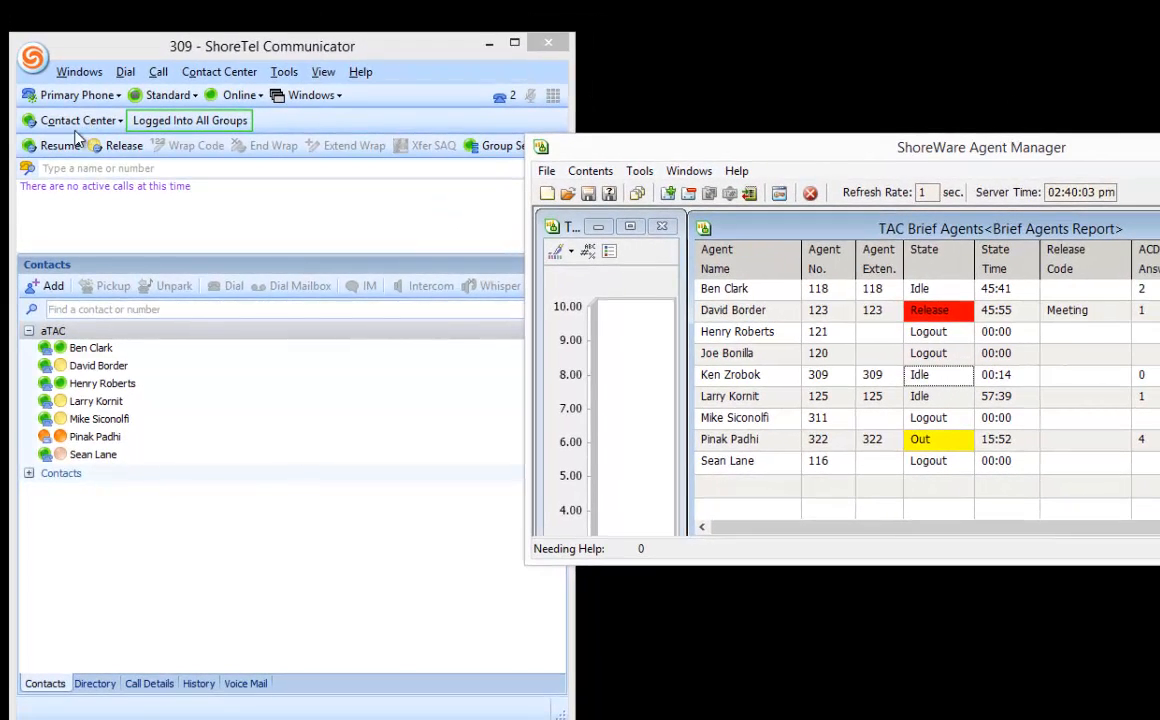
# Open the Contact Center agent actions dropdown beside Agent Manager.
pyautogui.click(75, 120)
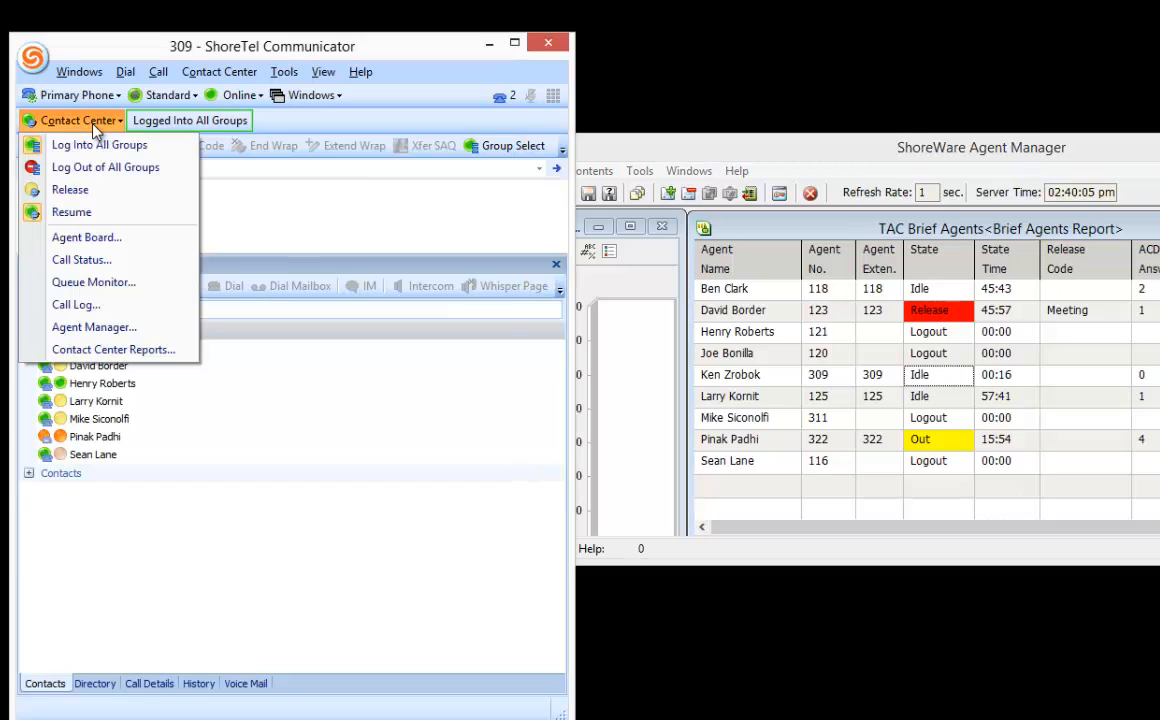
pyautogui.moveTo(70, 189)
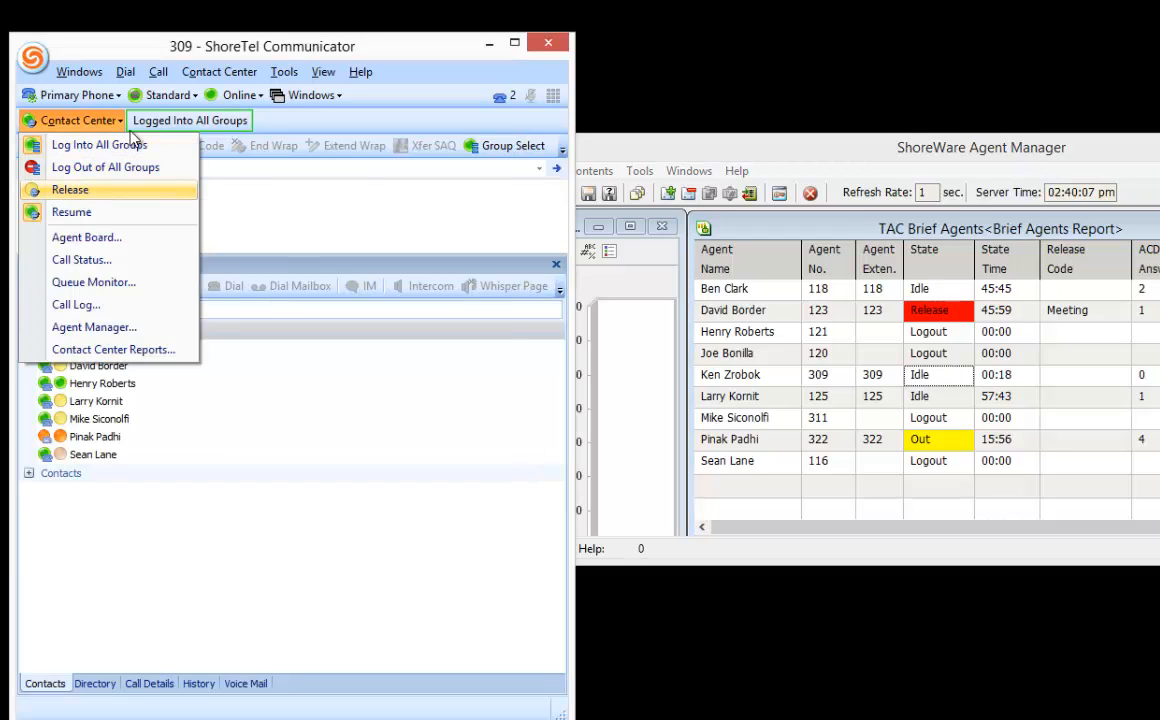
# Release the agent with code 3 - Break, shown as Release / Break in Agent Manager.
pyautogui.click(69, 189)
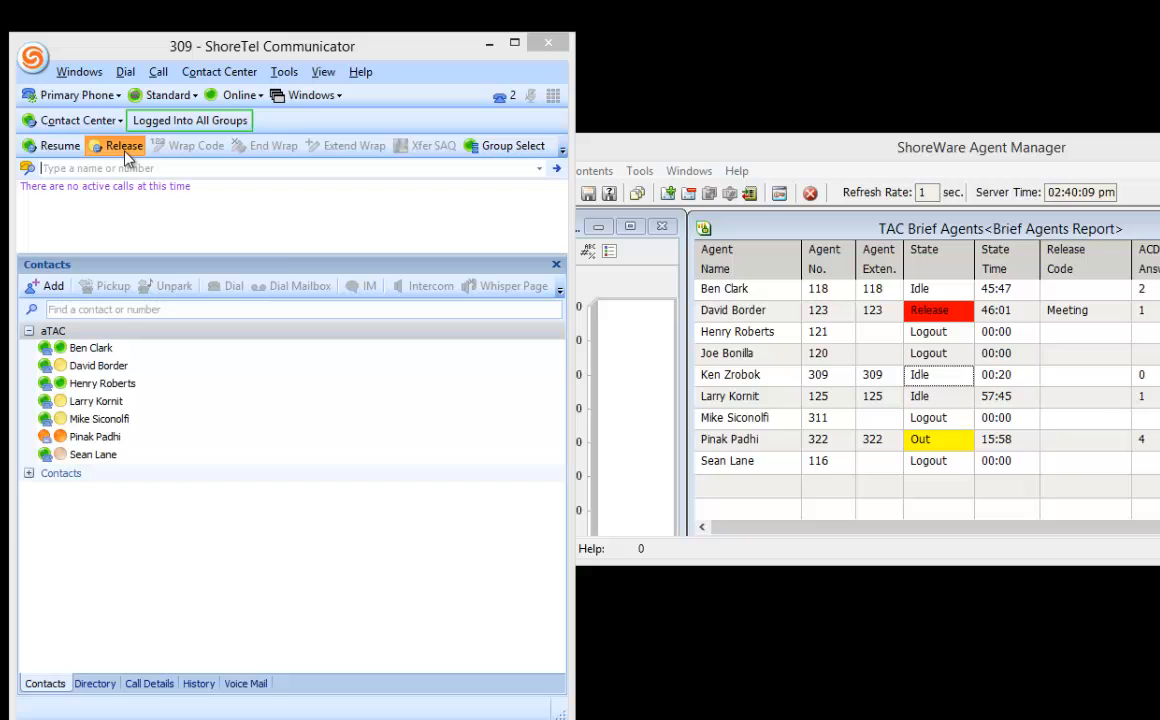
pyautogui.click(124, 145)
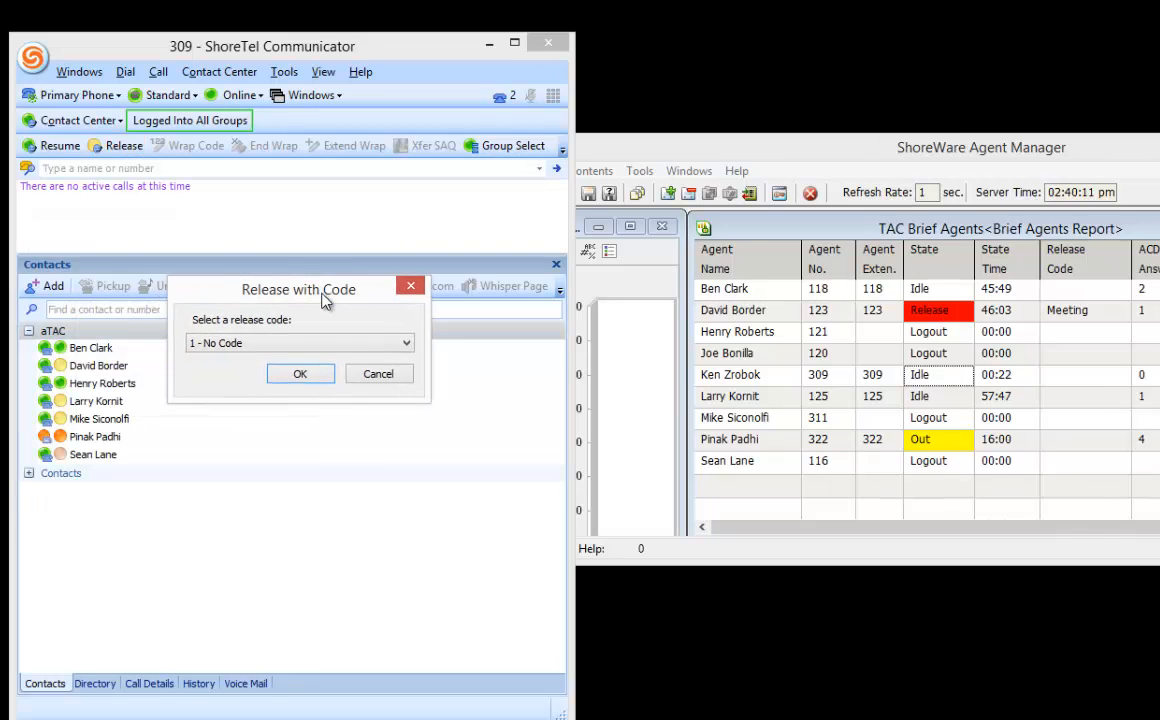
pyautogui.click(405, 343)
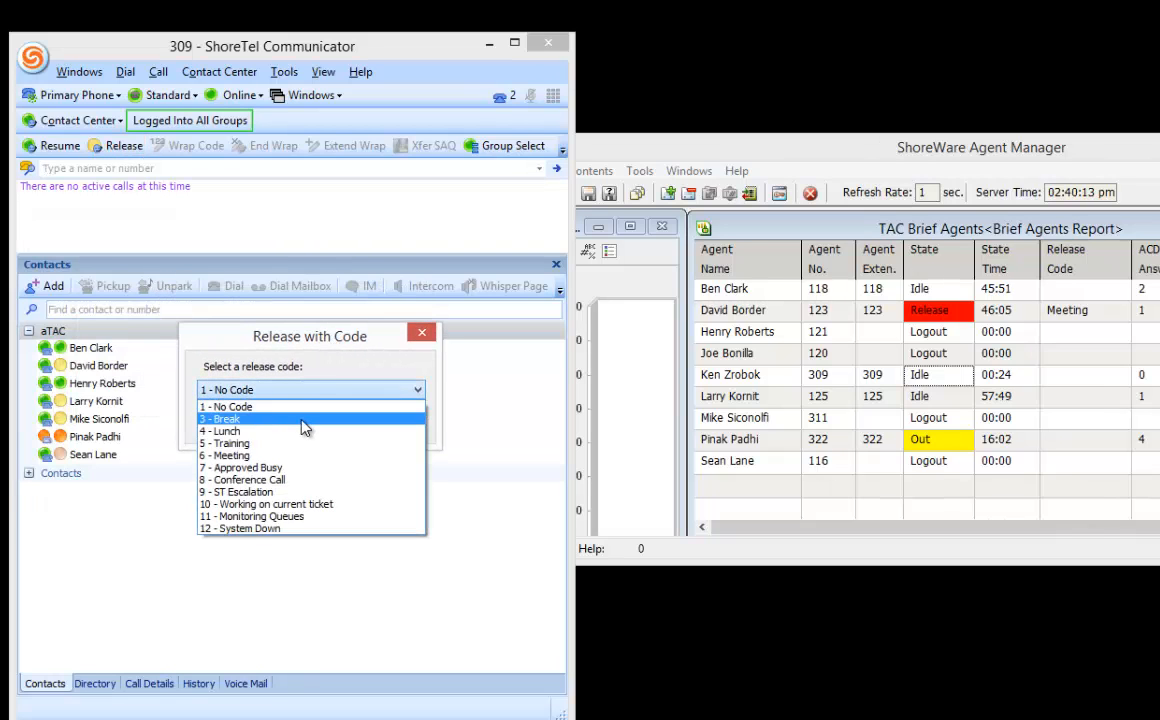
pyautogui.click(218, 418)
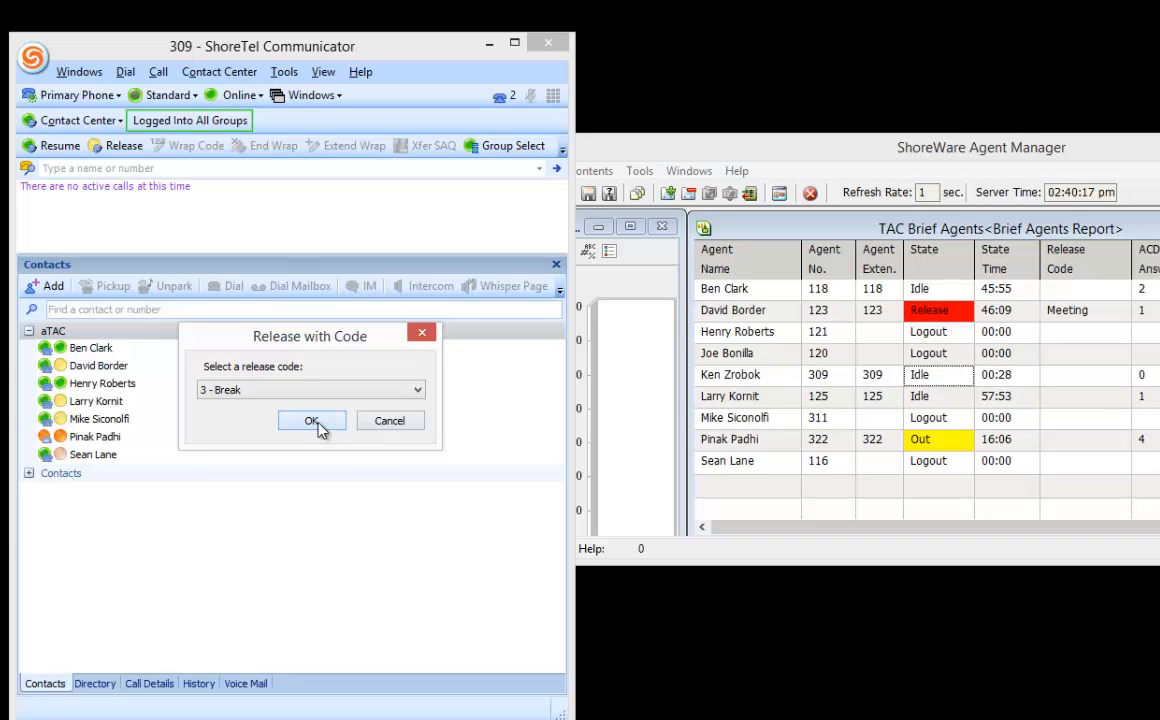
pyautogui.click(311, 420)
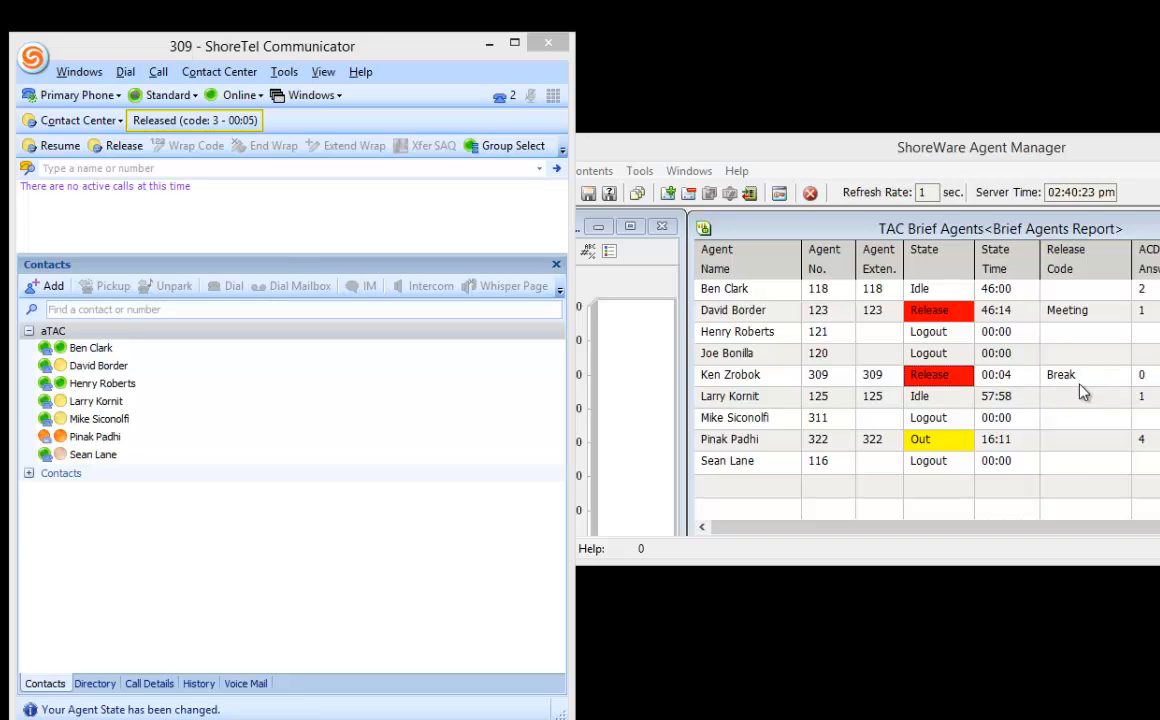
pyautogui.moveTo(60, 146)
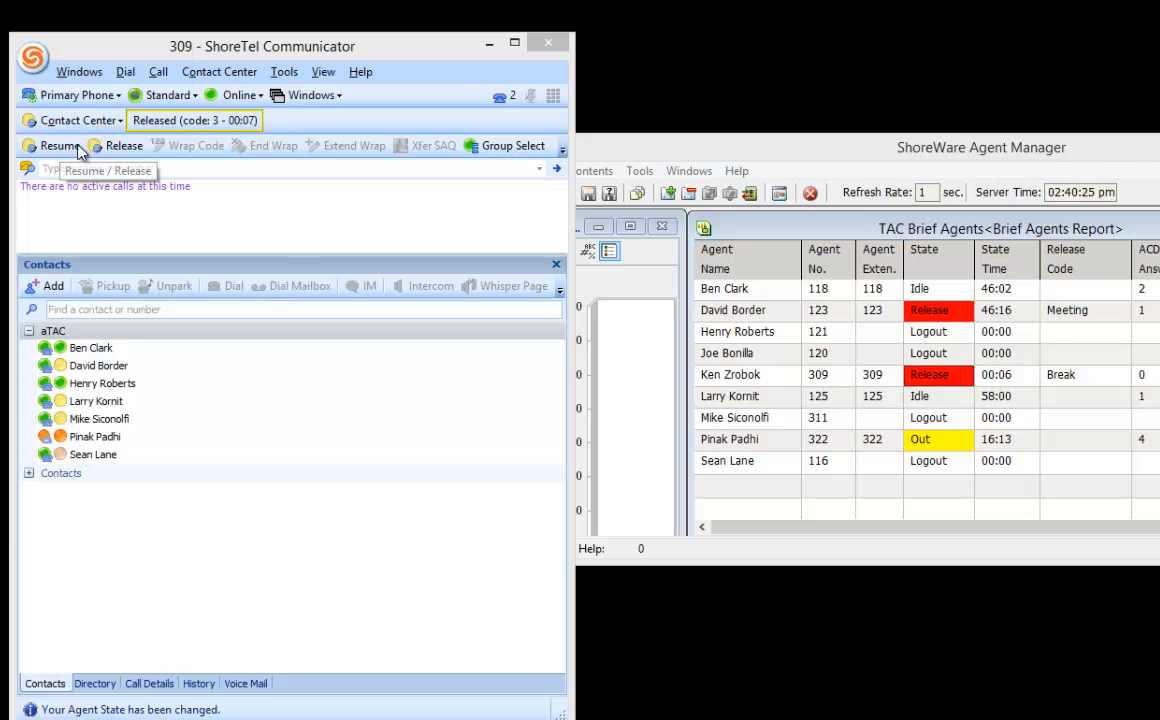
# Resume from break, then quick-release with no reason code (code 1).
pyautogui.click(60, 145)
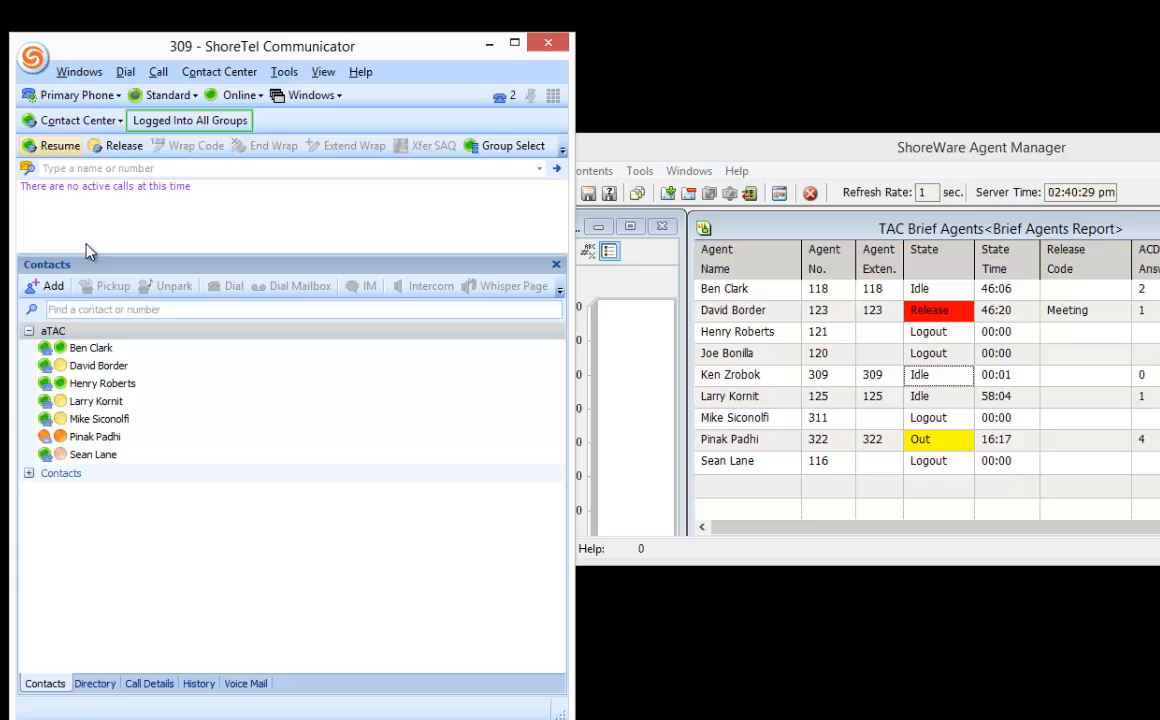
pyautogui.click(124, 145)
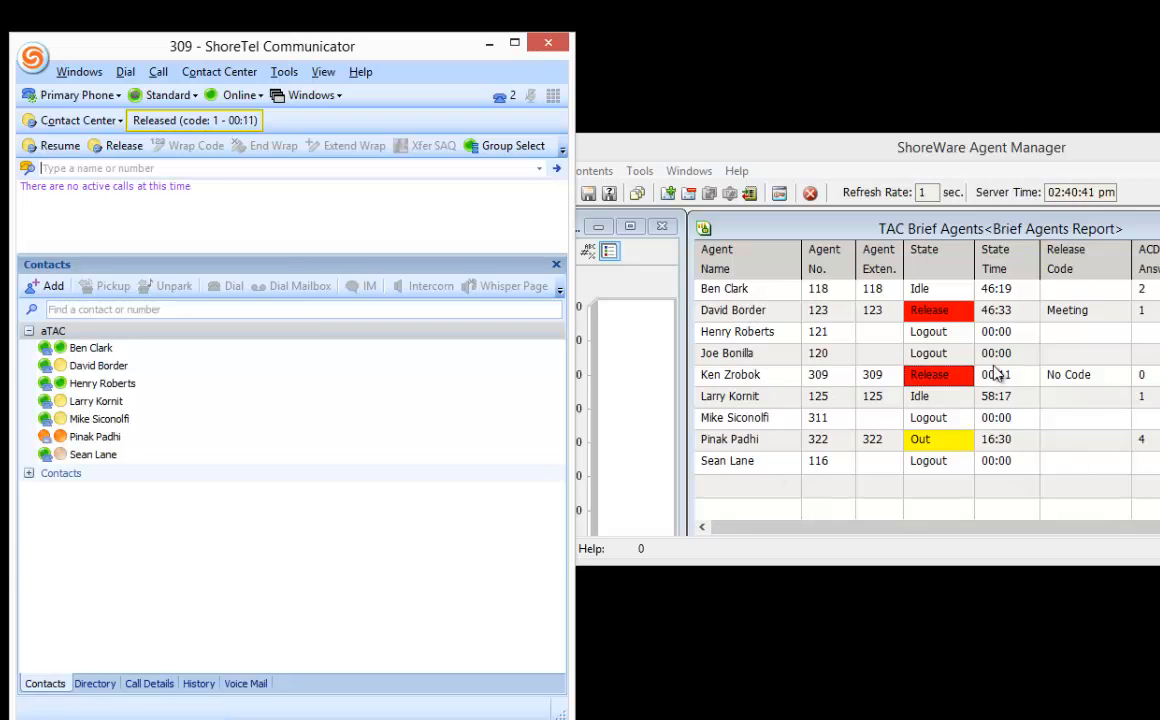
pyautogui.moveTo(1093, 329)
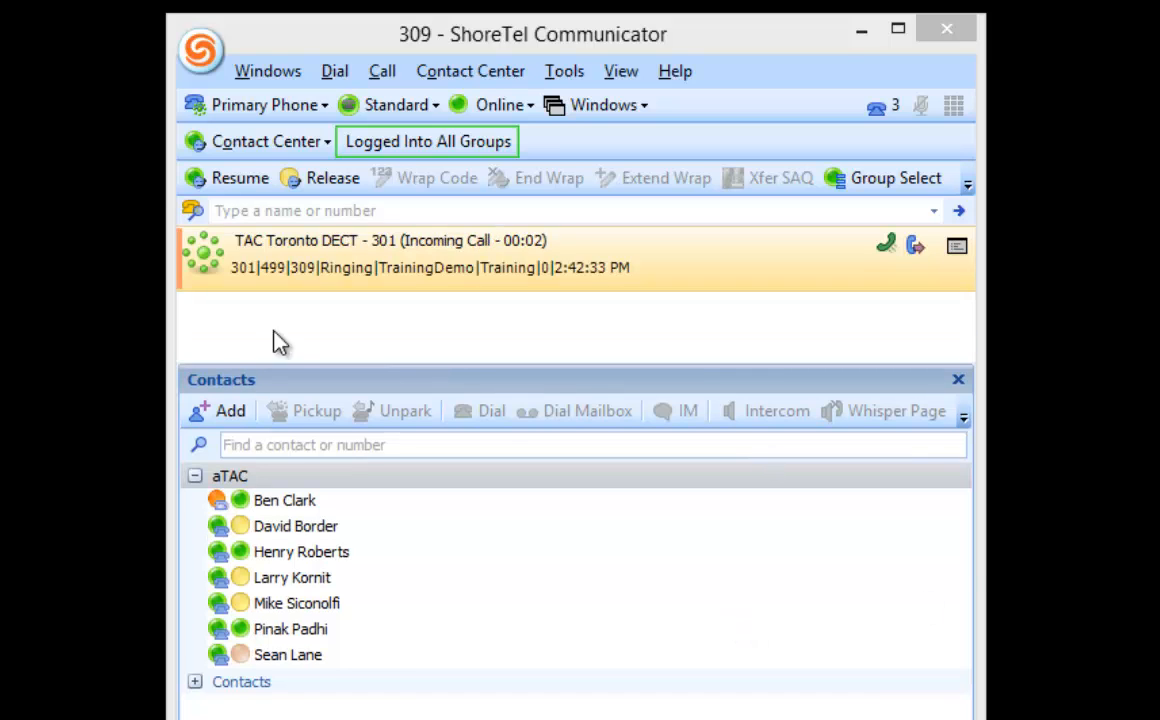
pyautogui.moveTo(704, 280)
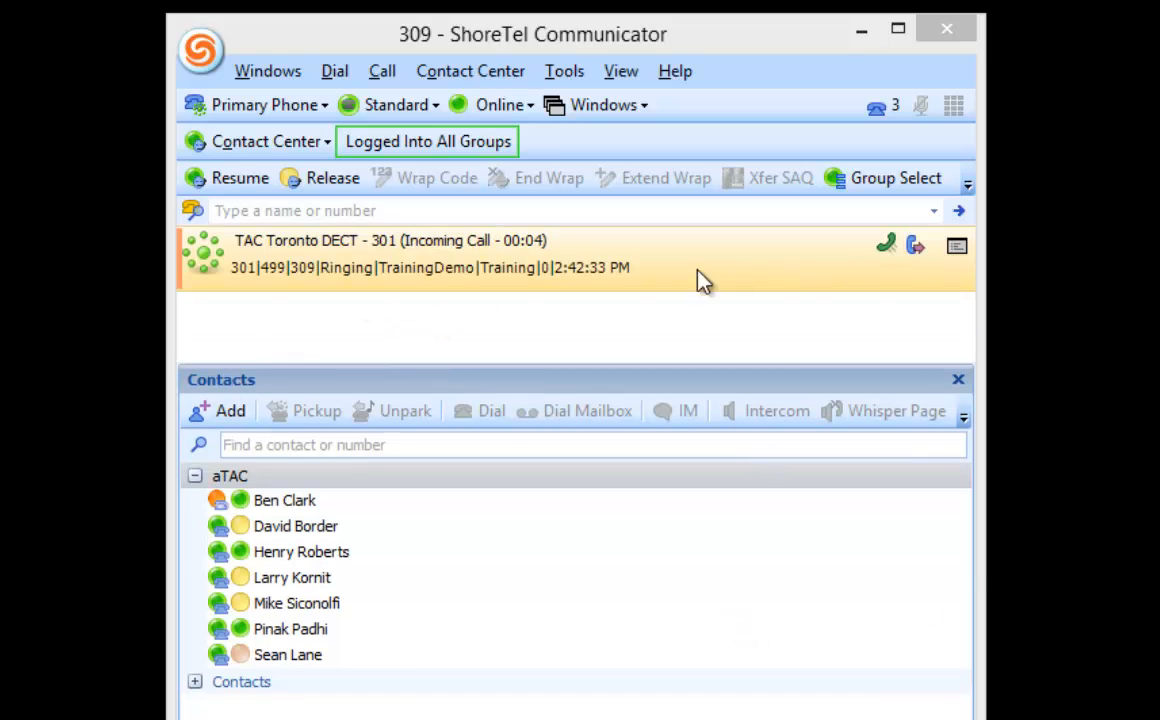
pyautogui.moveTo(255, 298)
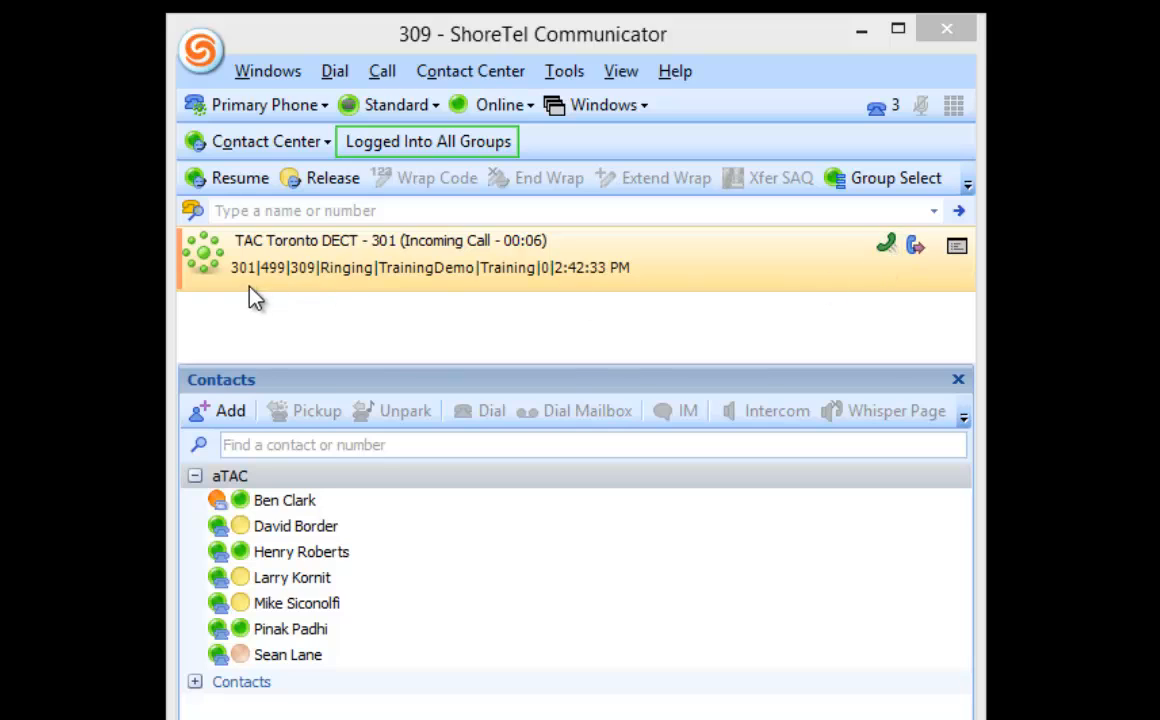
pyautogui.moveTo(350, 293)
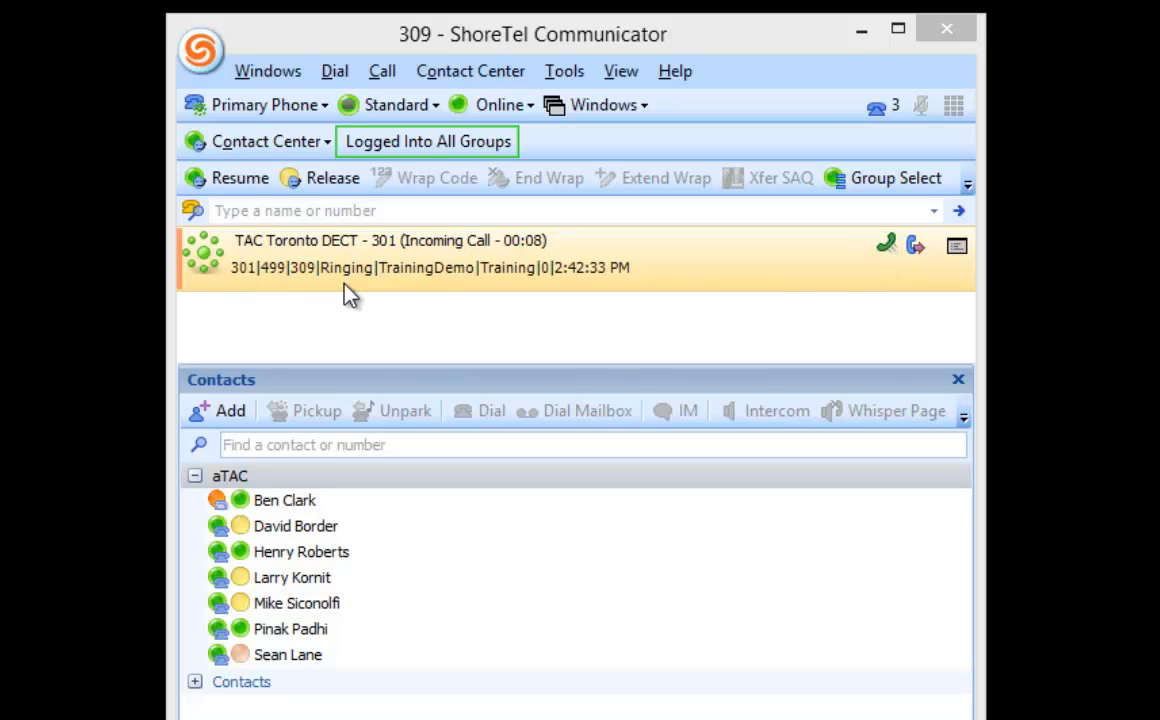
pyautogui.moveTo(414, 300)
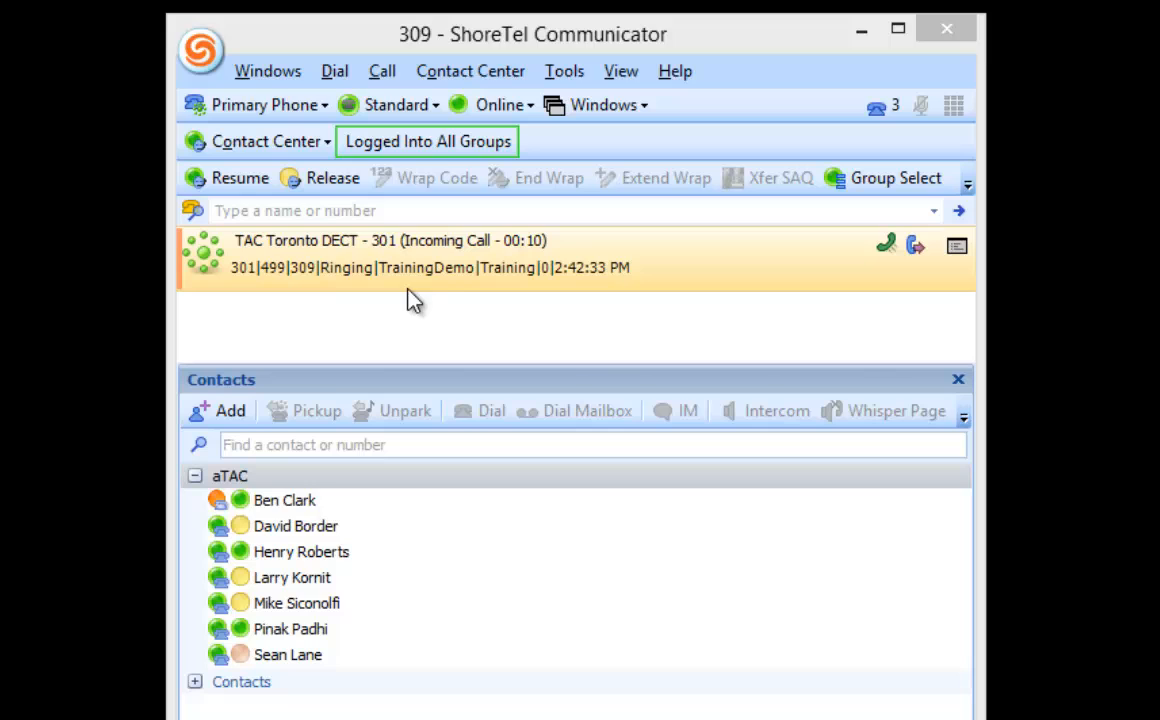
pyautogui.moveTo(463, 298)
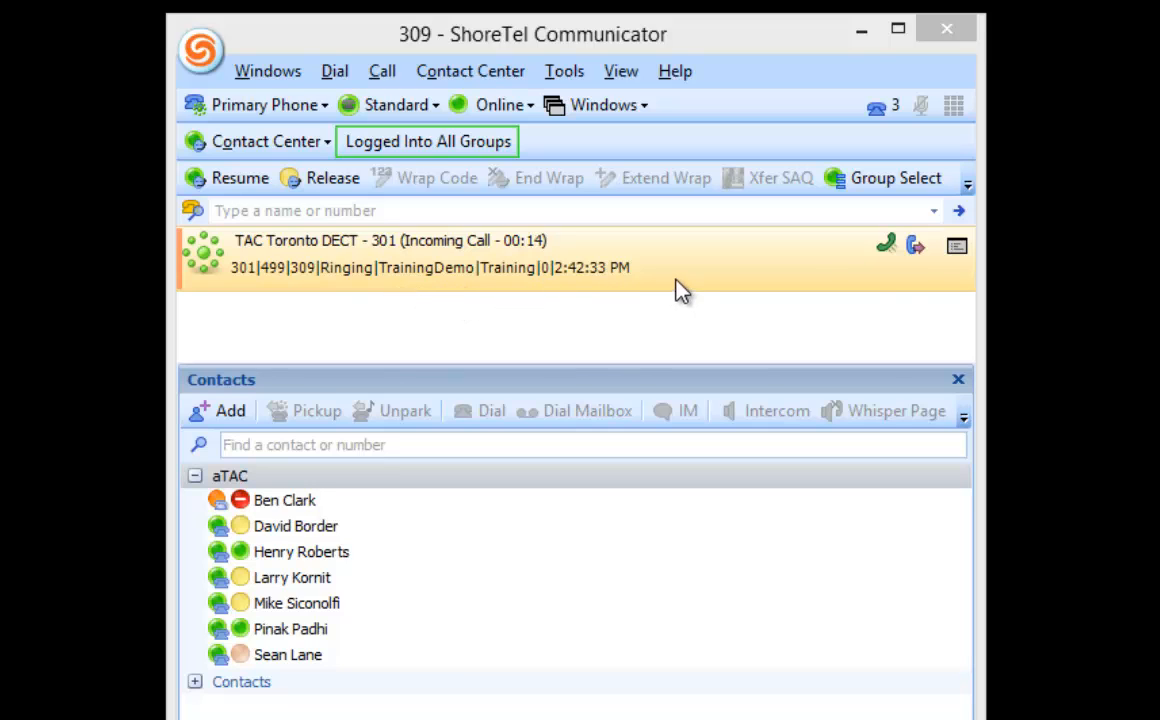
# Answer the TAC Toronto DECT - 301 call, hold it, and dismiss the hang-up prompt.
pyautogui.click(886, 245)
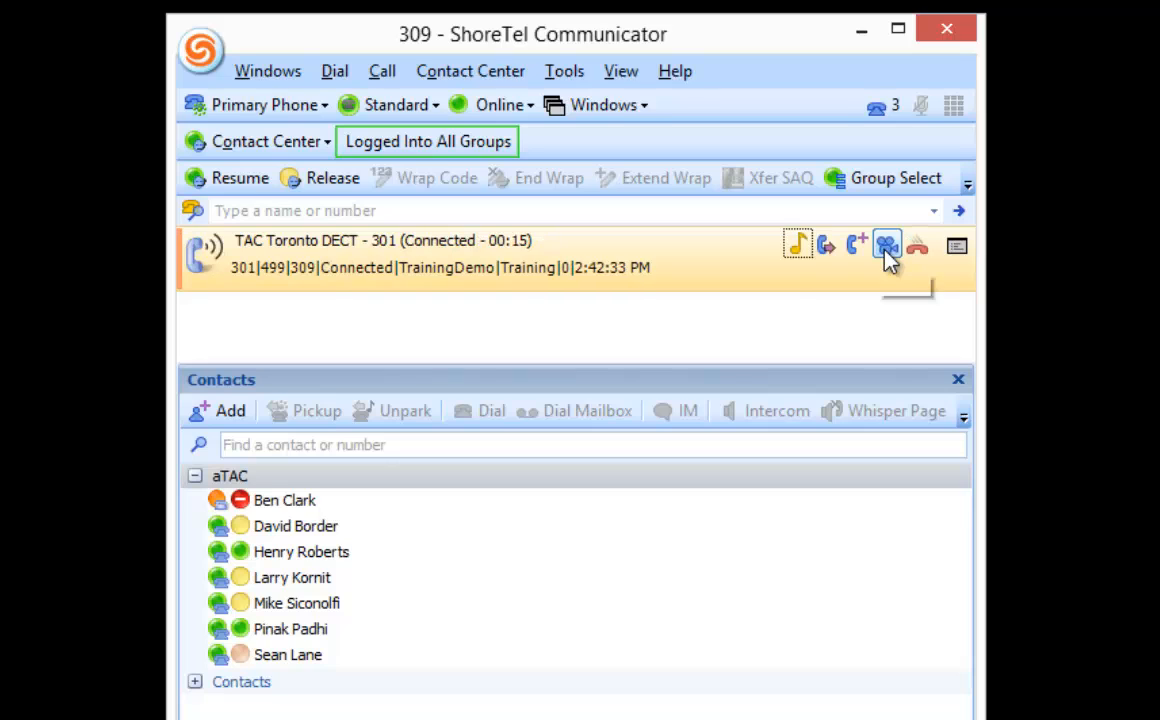
pyautogui.moveTo(886, 245)
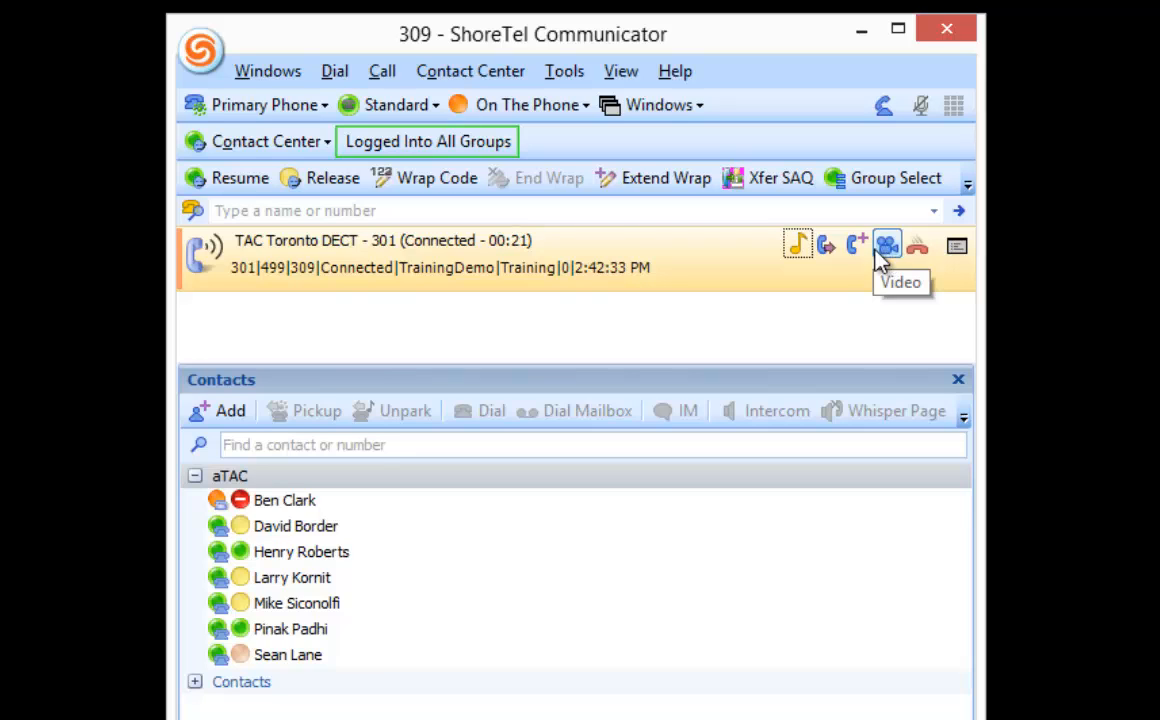
pyautogui.moveTo(822, 275)
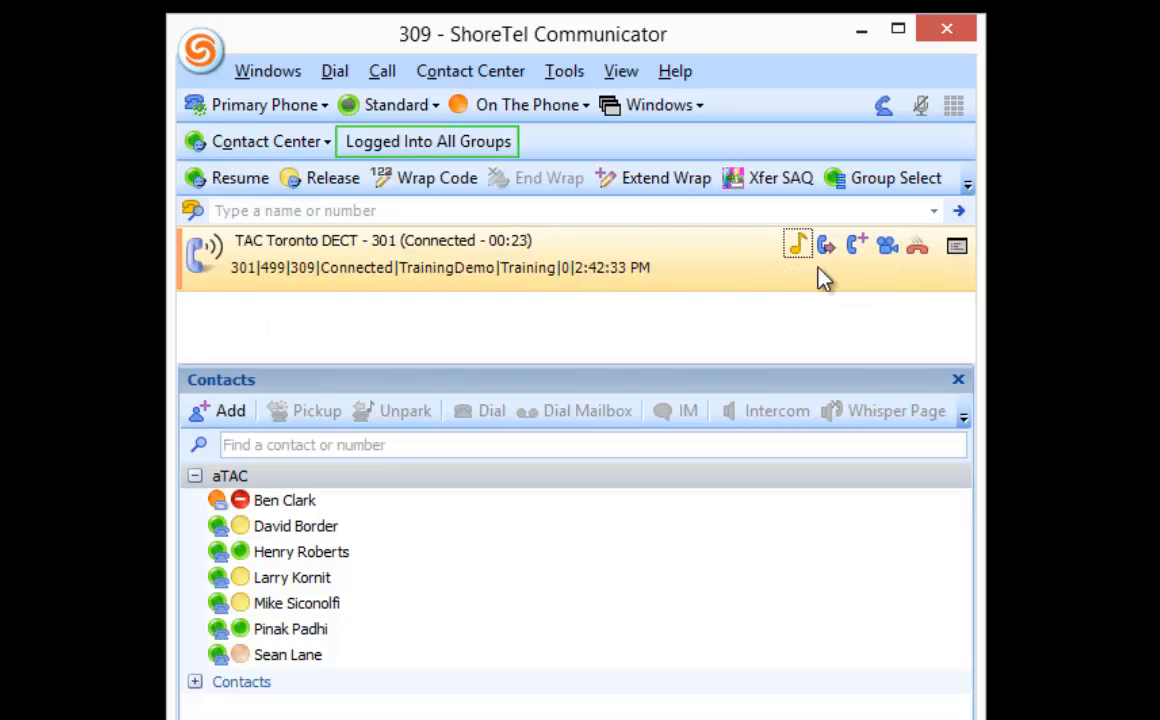
pyautogui.click(797, 245)
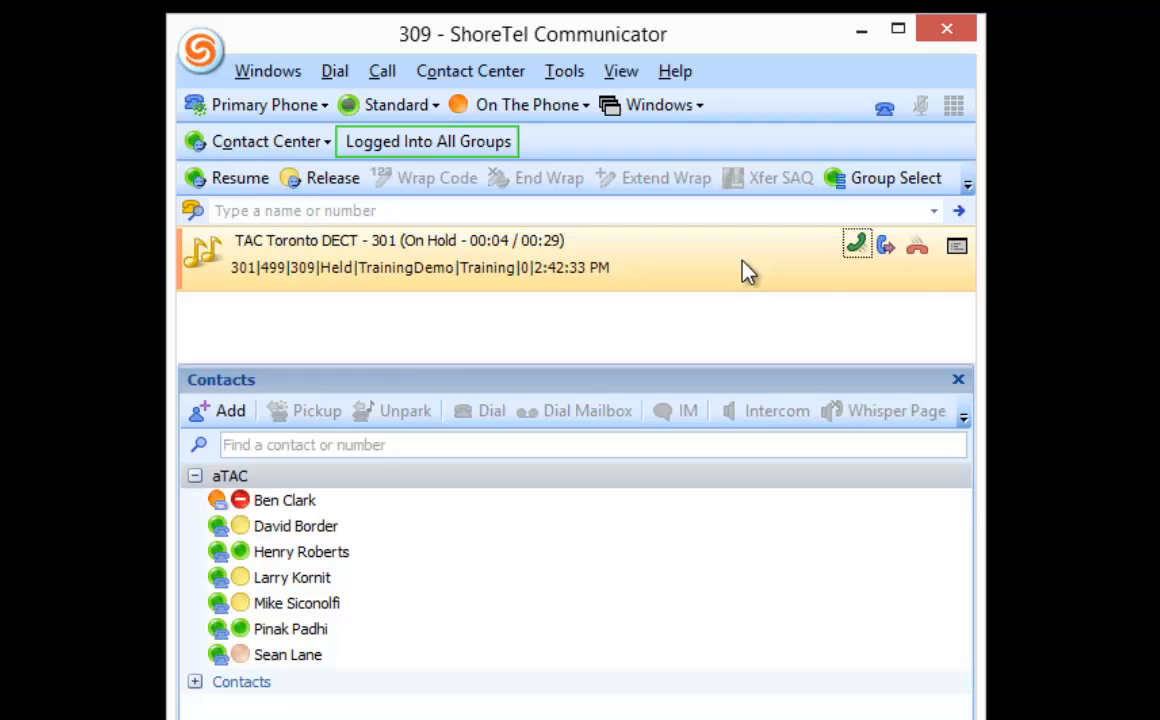
pyautogui.moveTo(917, 246)
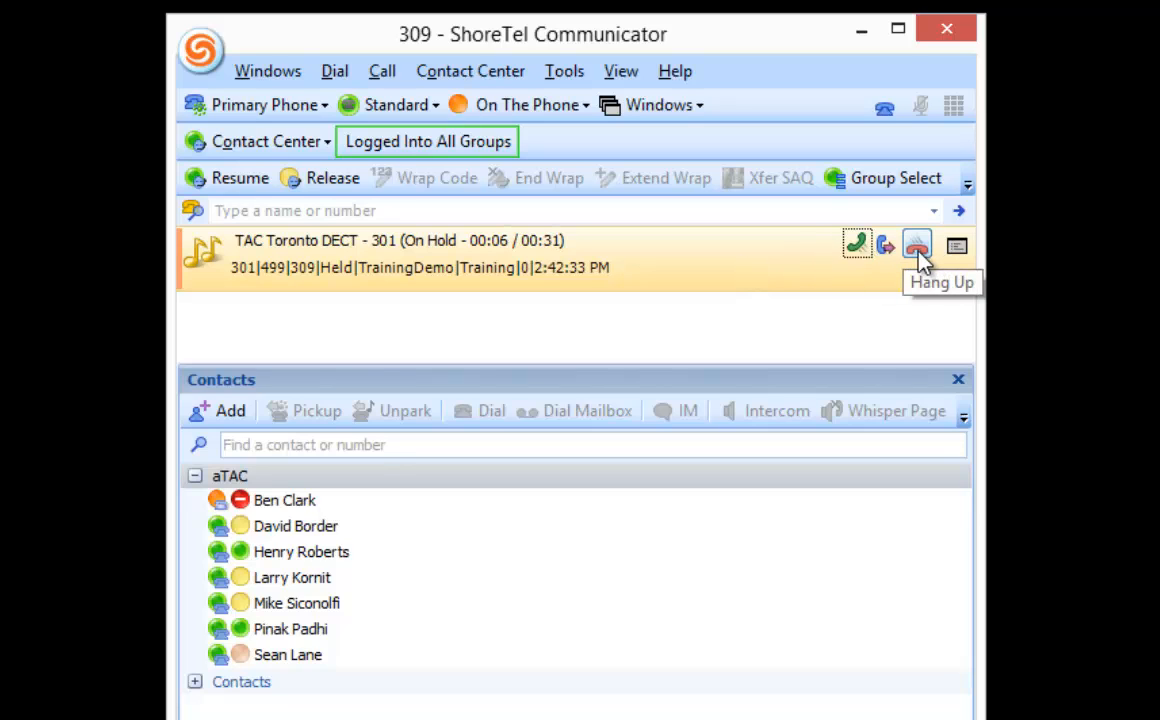
pyautogui.click(916, 245)
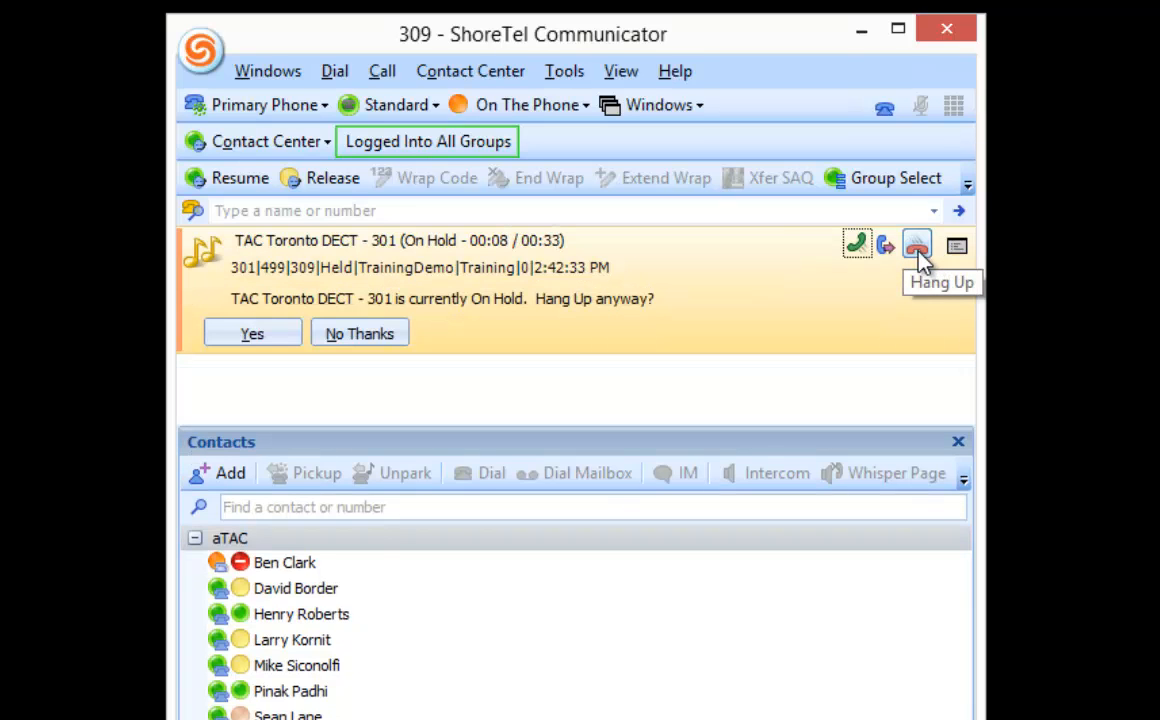
pyautogui.click(359, 333)
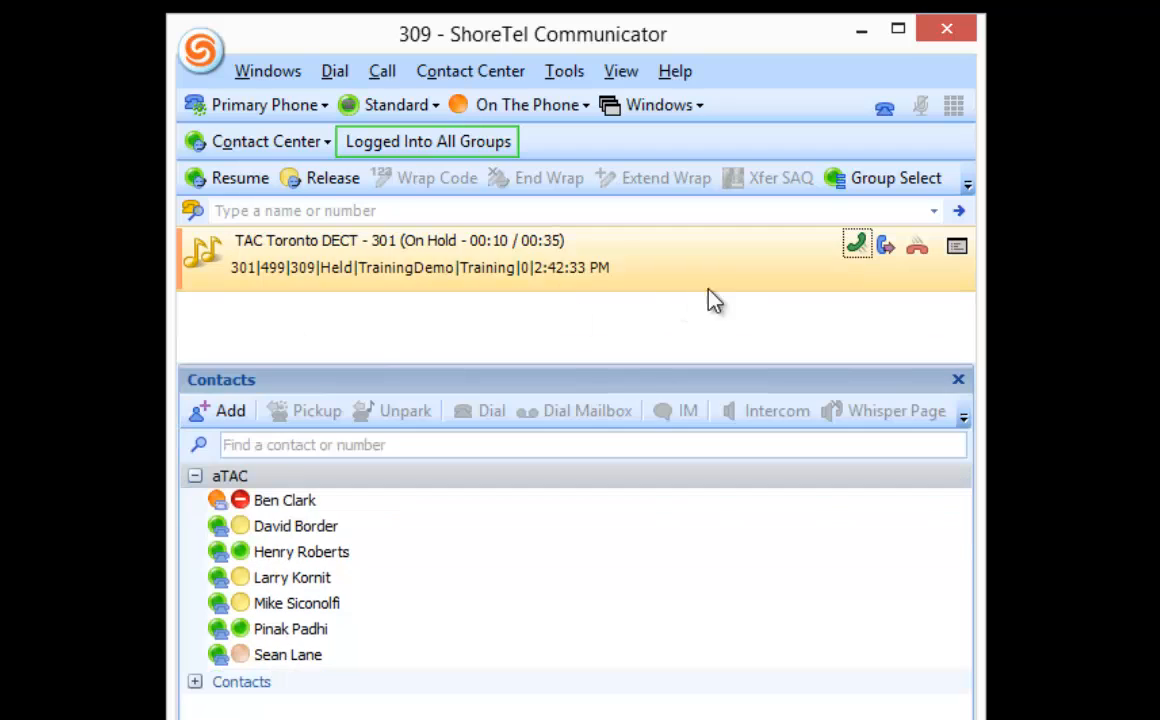
# Hang up the held call, apply wrap code 11 - Left Voice Mail, and end wrap.
pyautogui.click(916, 245)
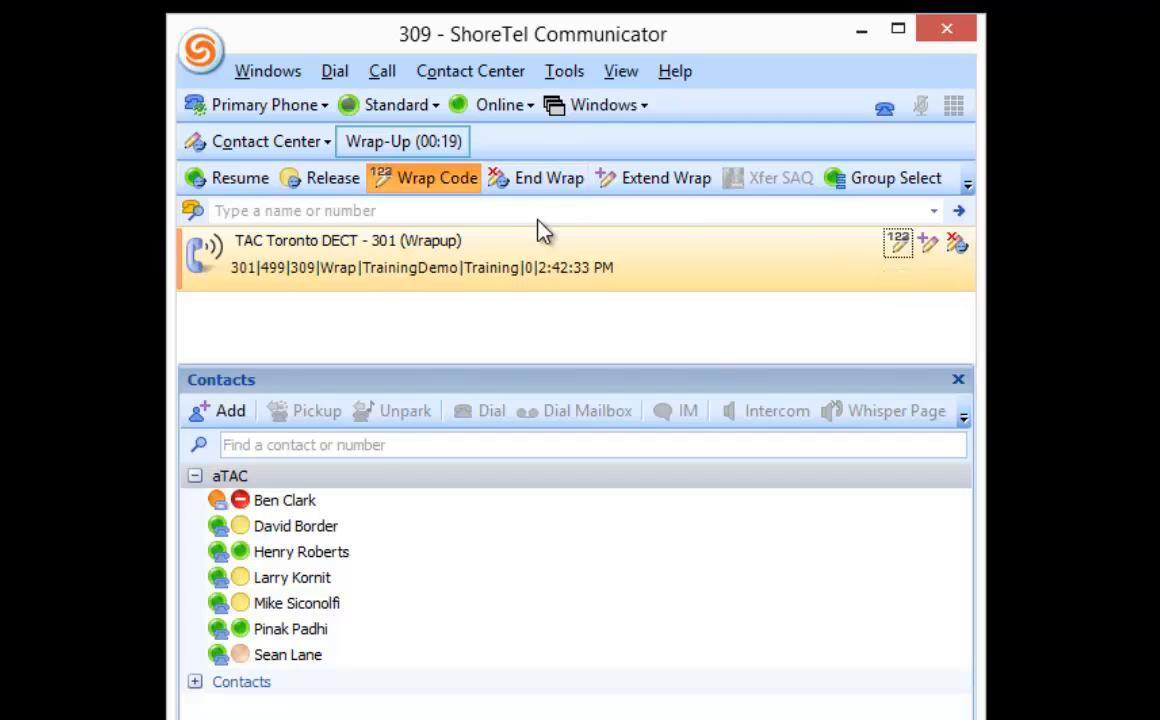
pyautogui.click(423, 177)
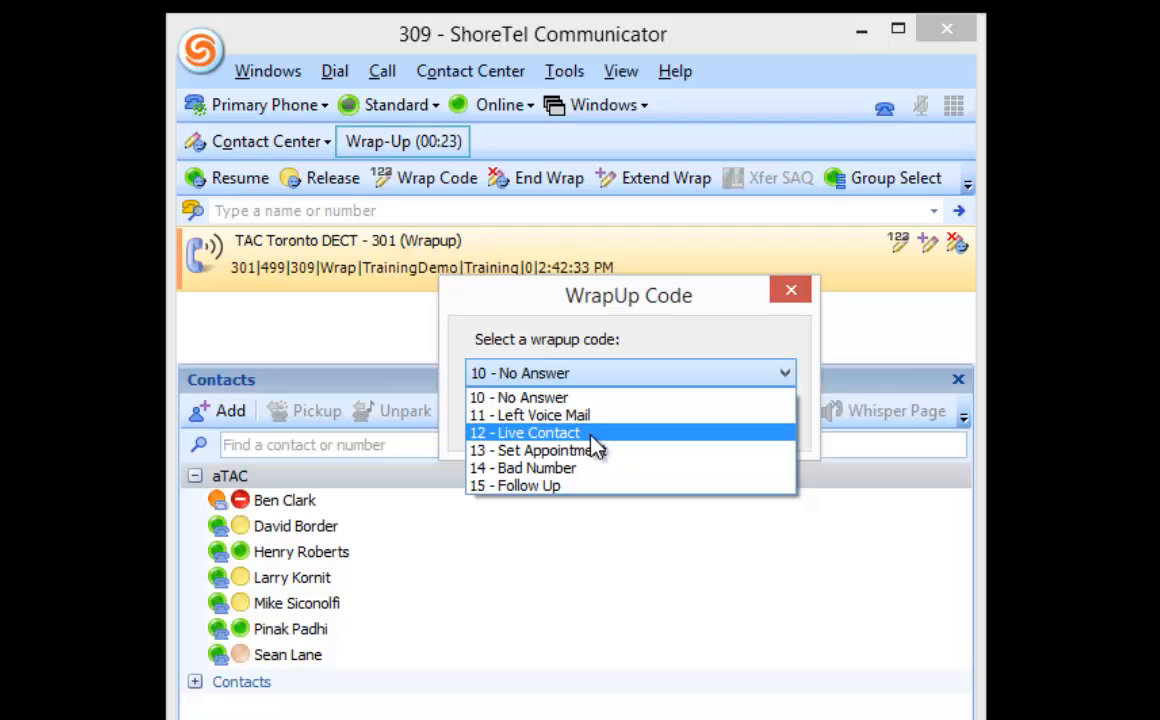
pyautogui.click(529, 415)
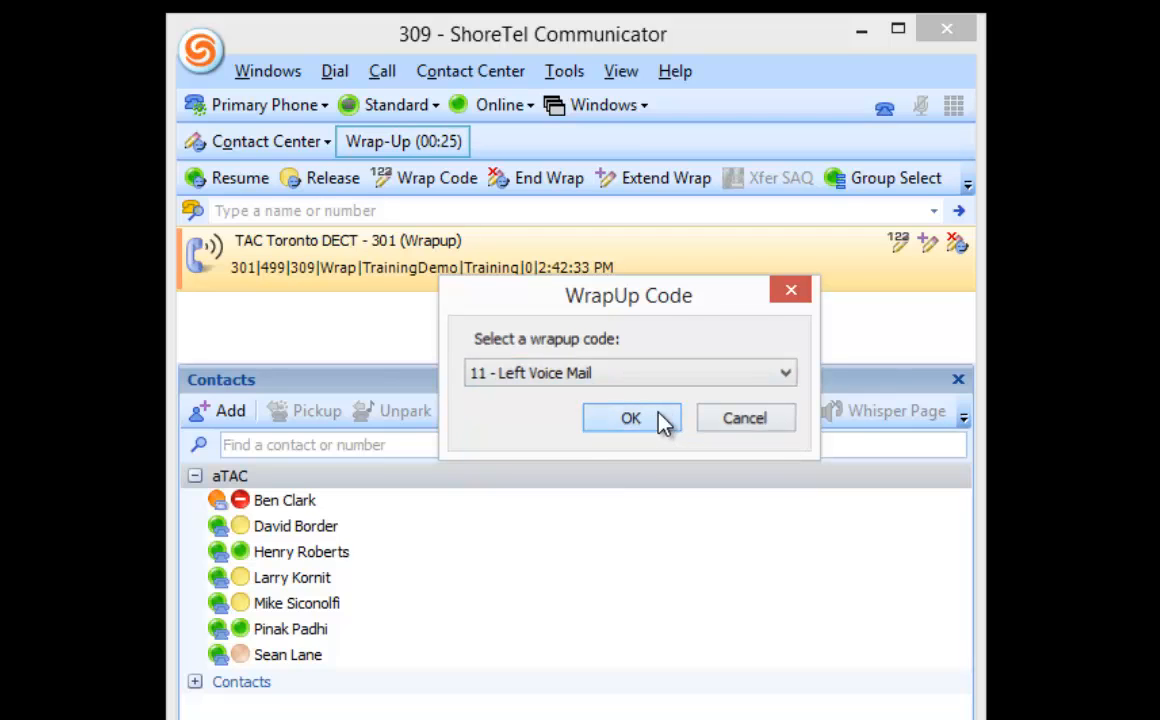
pyautogui.click(631, 418)
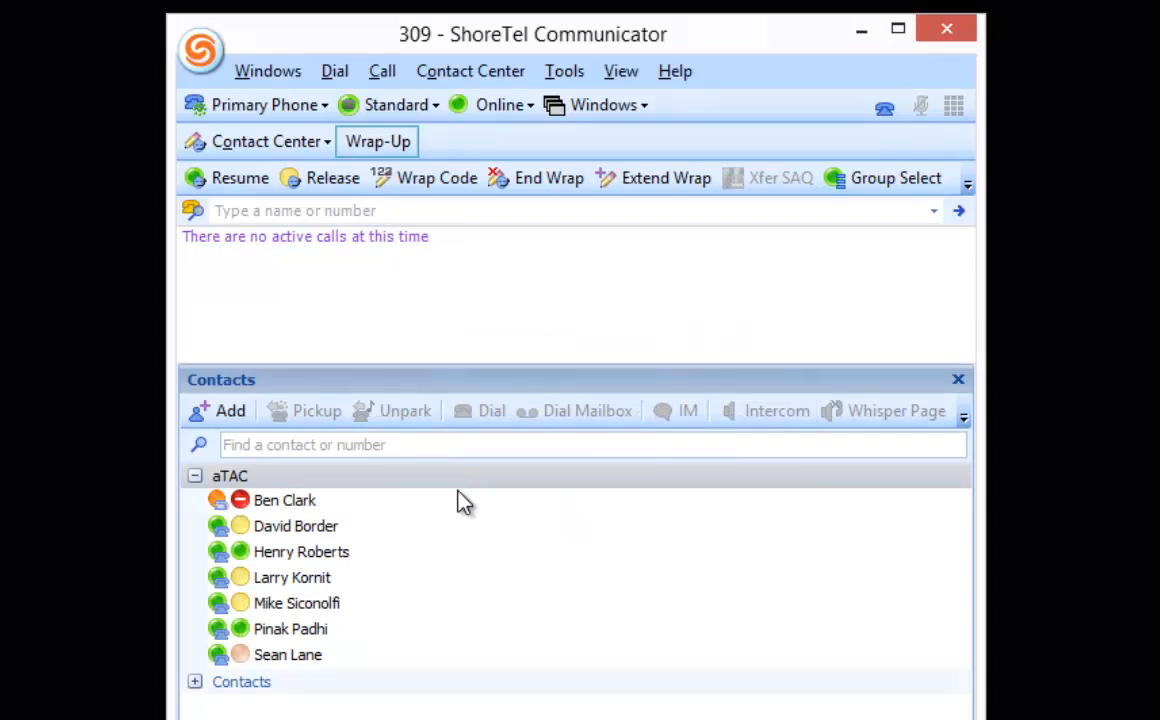
pyautogui.click(377, 141)
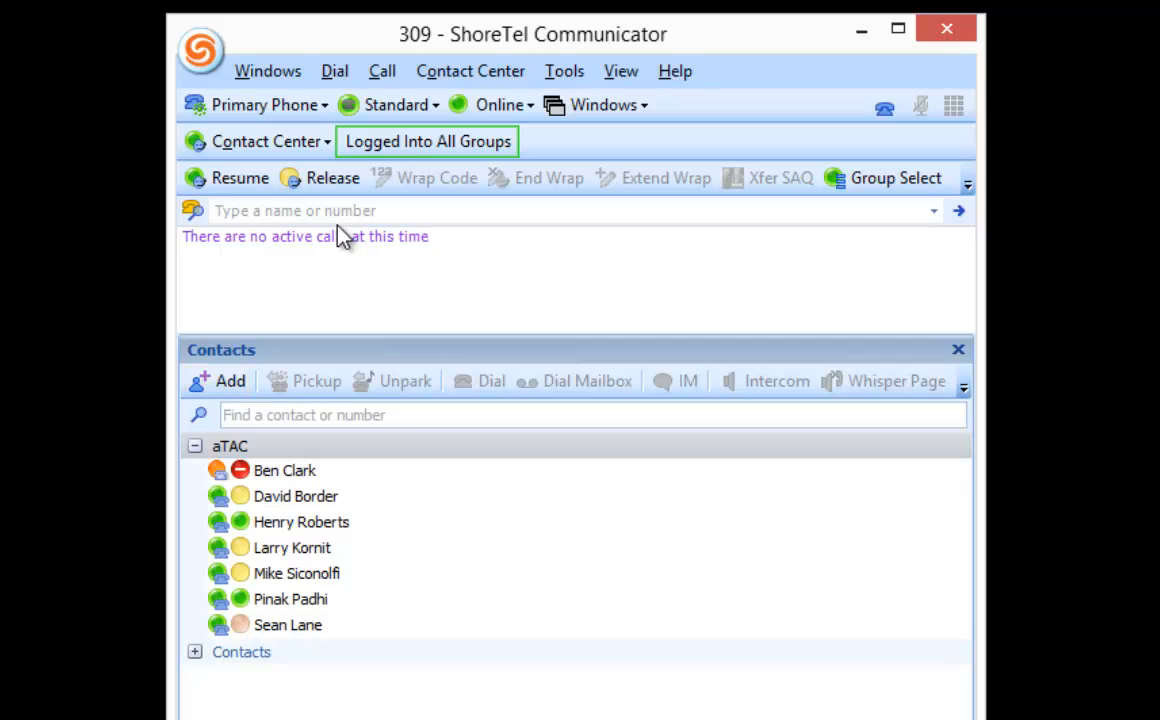
pyautogui.moveTo(343, 205)
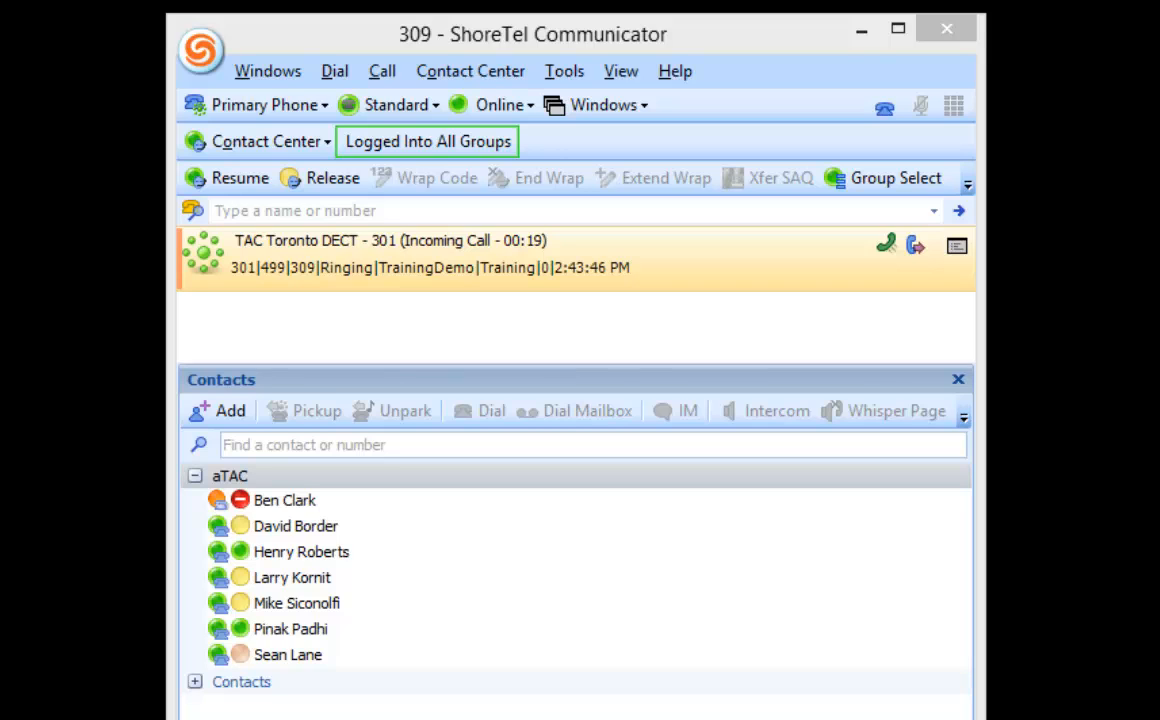
# Answer the next ringing call from TAC Toronto DECT - 301.
pyautogui.click(333, 177)
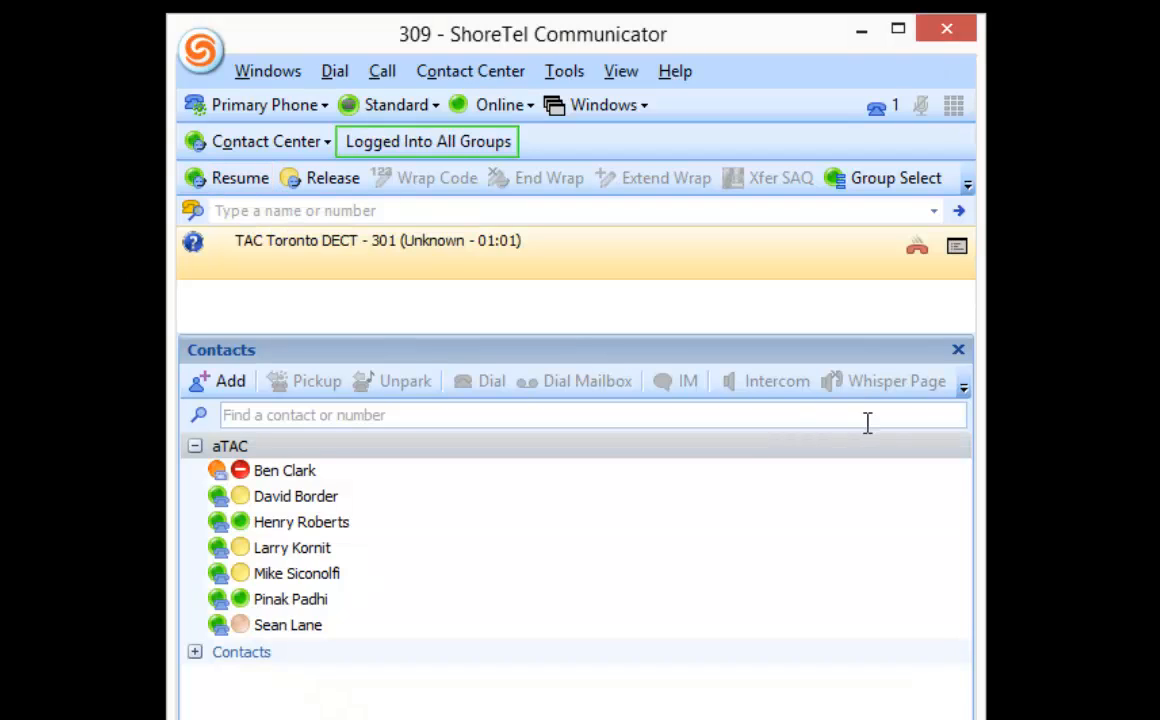
pyautogui.moveTo(886, 245)
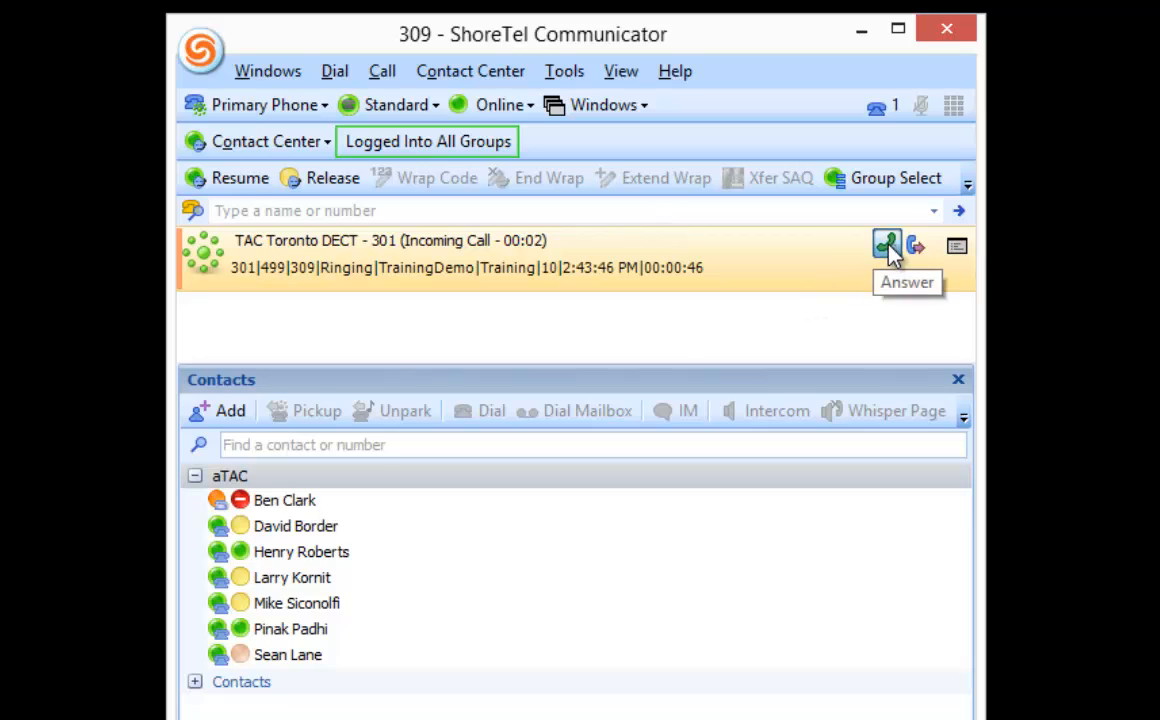
# Answer the queued TAC Toronto DECT 301 call, hang up, and end wrap-up immediately.
pyautogui.click(886, 246)
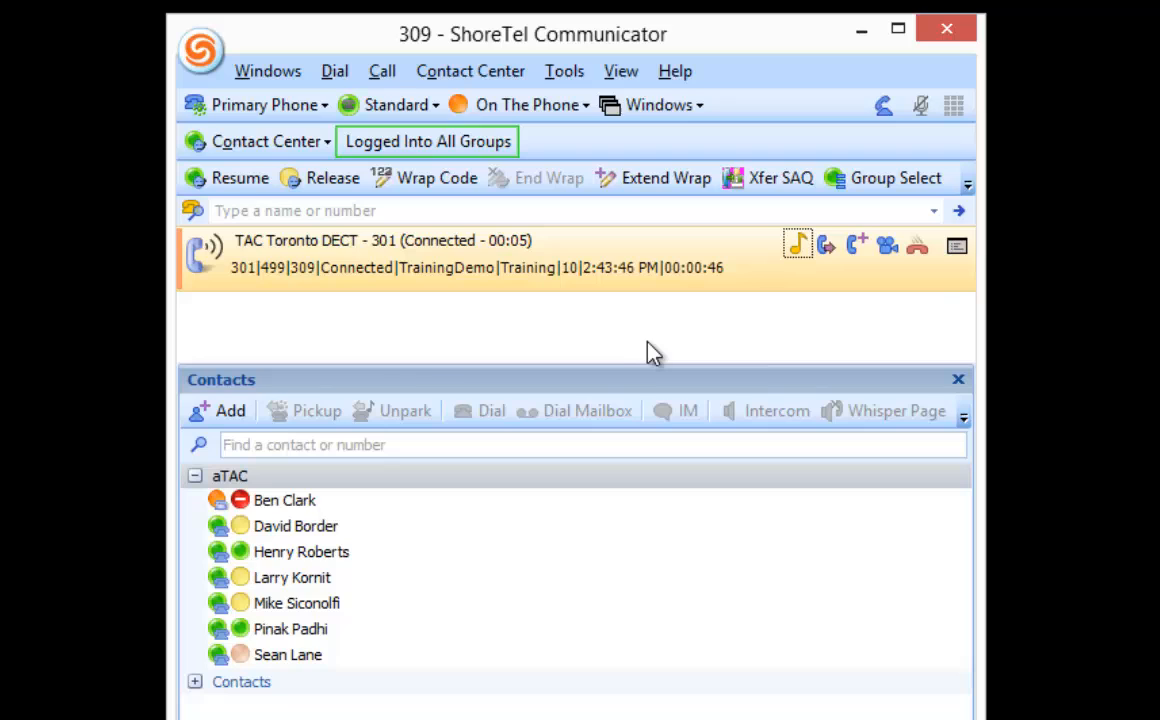
pyautogui.moveTo(917, 246)
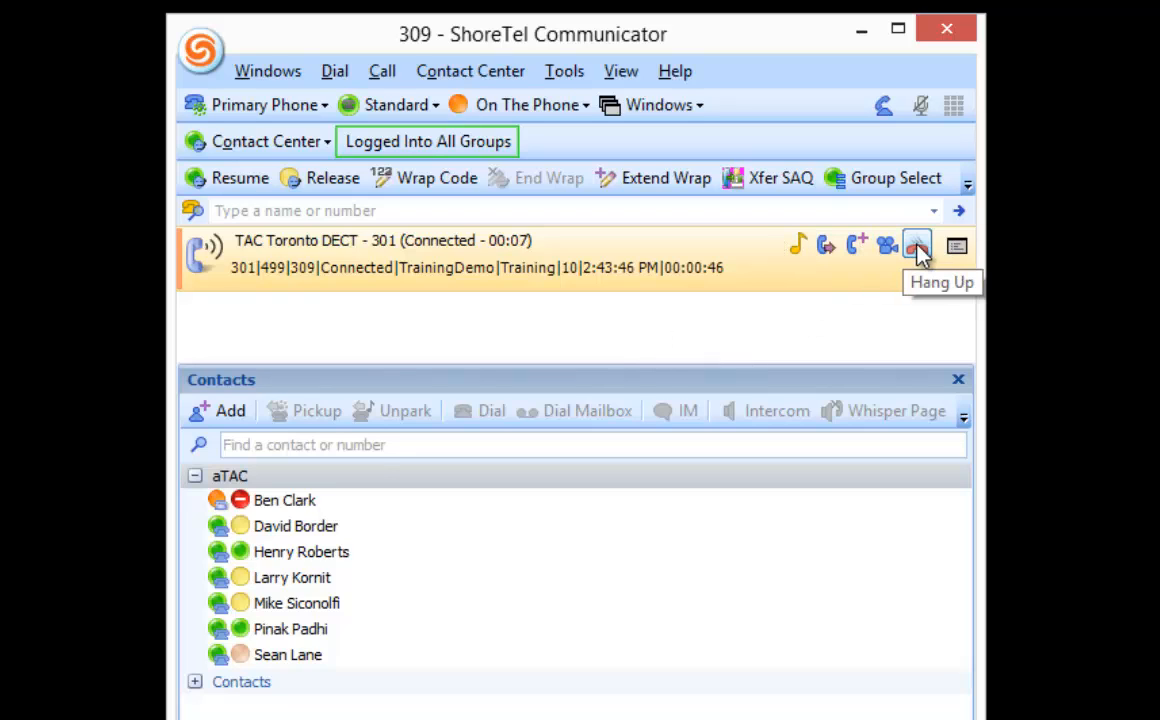
pyautogui.click(916, 246)
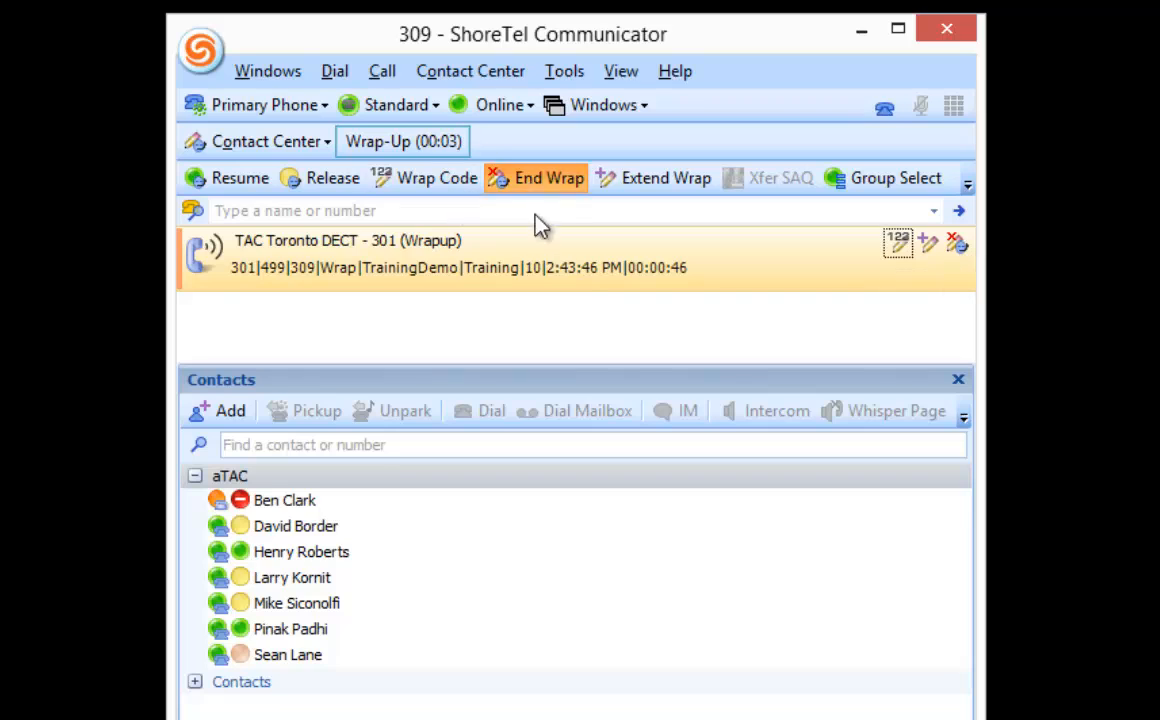
pyautogui.click(536, 177)
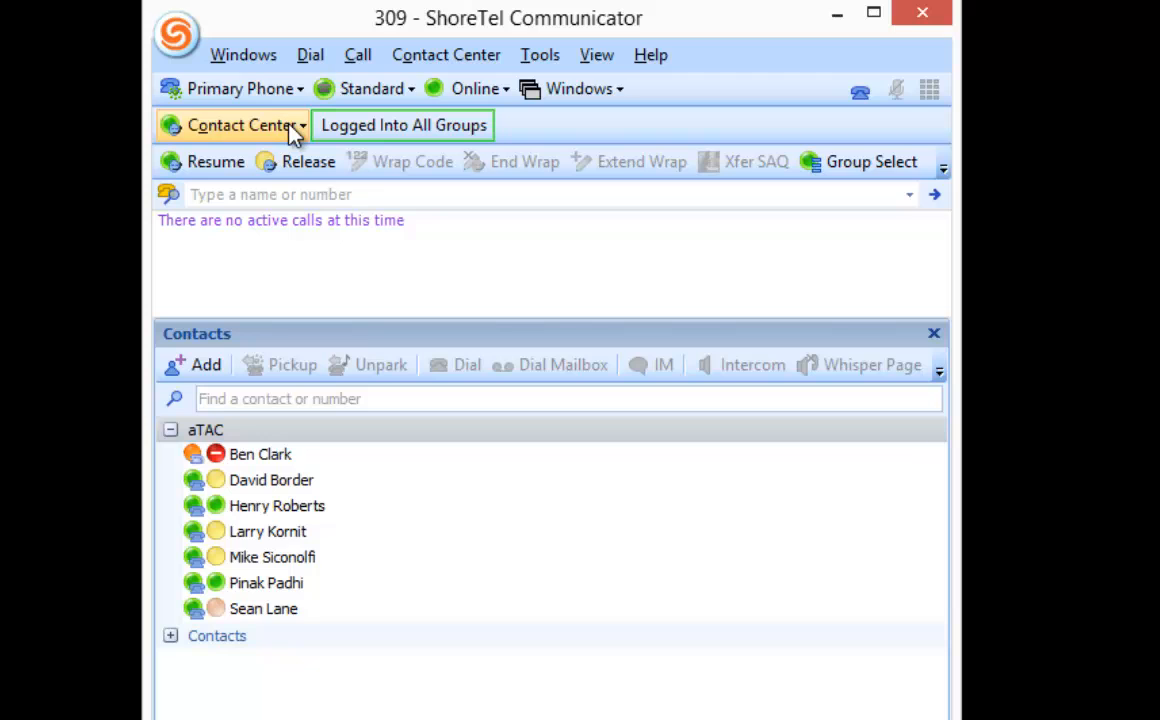
# Choose Log Out of All Groups from the Contact Center agent options.
pyautogui.click(245, 125)
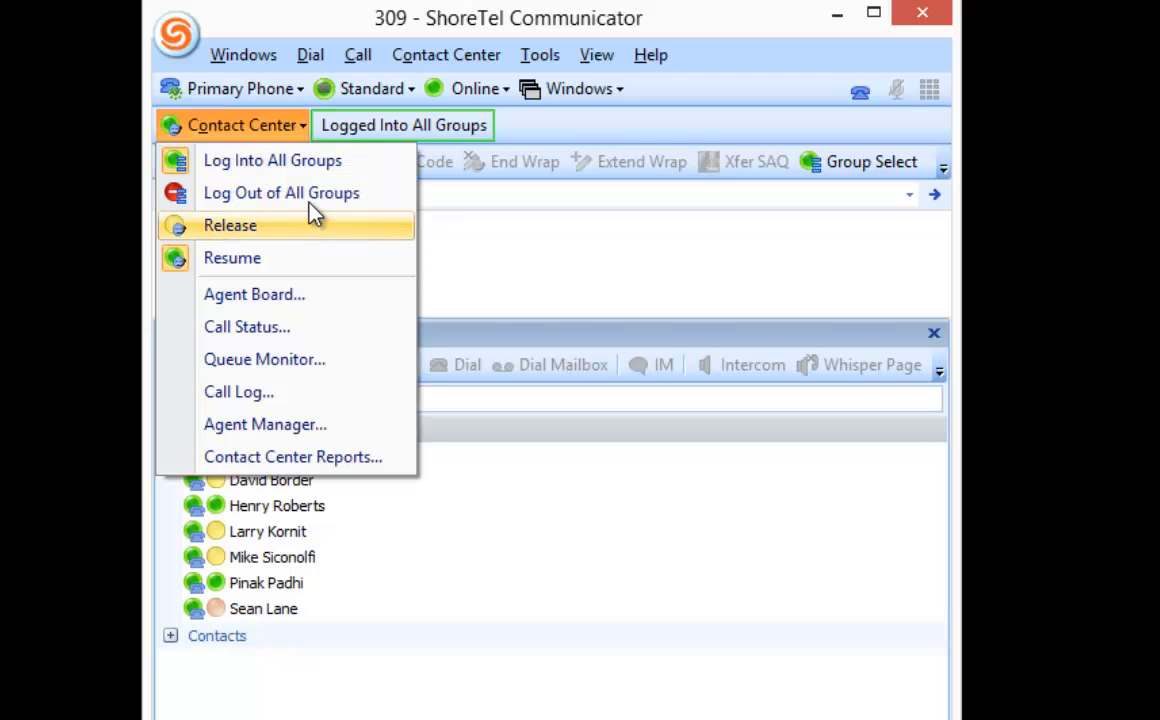
pyautogui.click(281, 192)
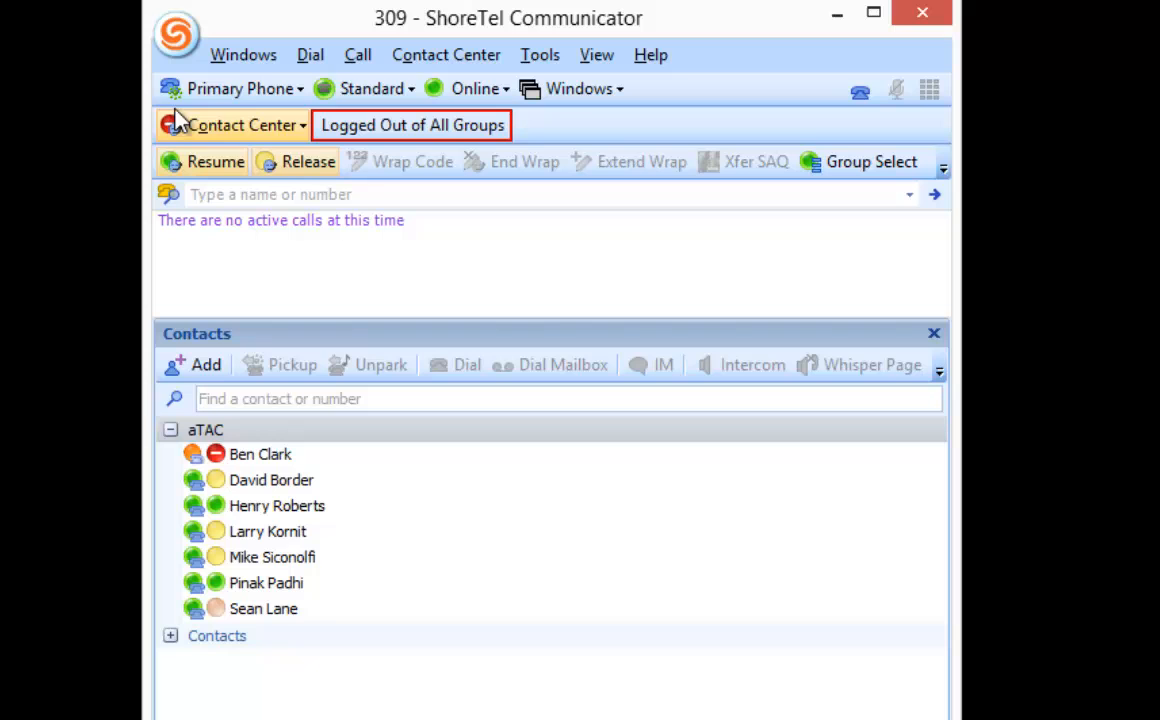